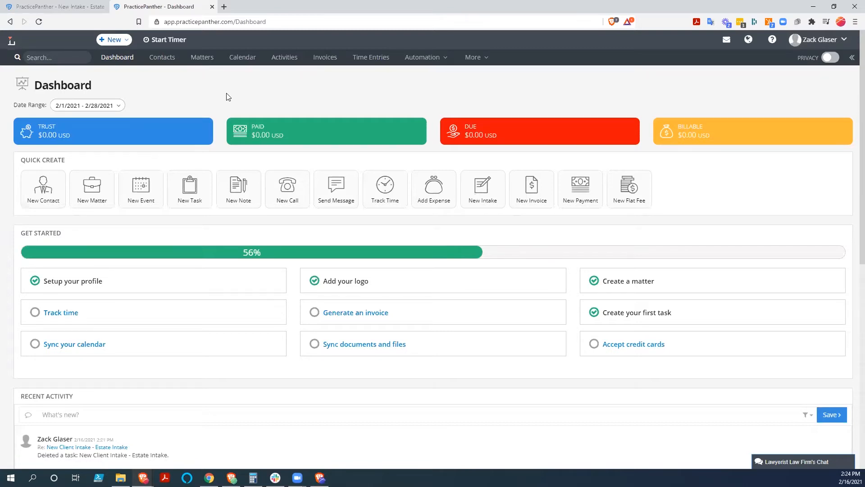
pyautogui.moveTo(43, 189)
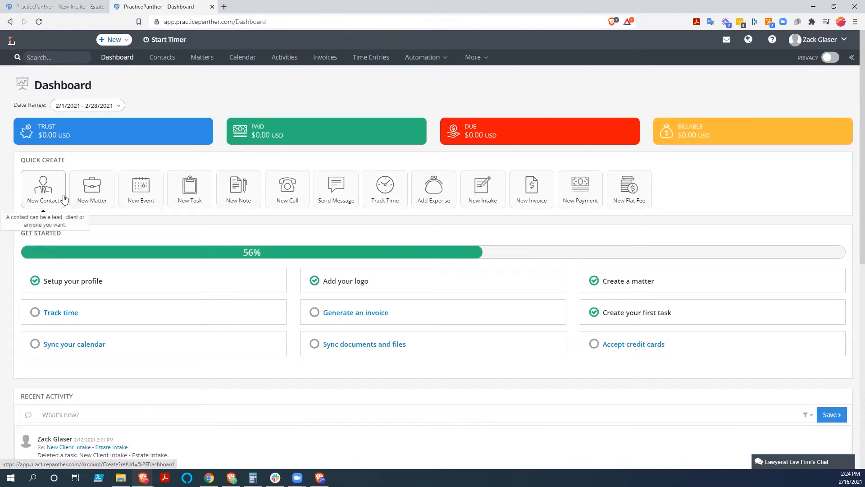
pyautogui.moveTo(190, 189)
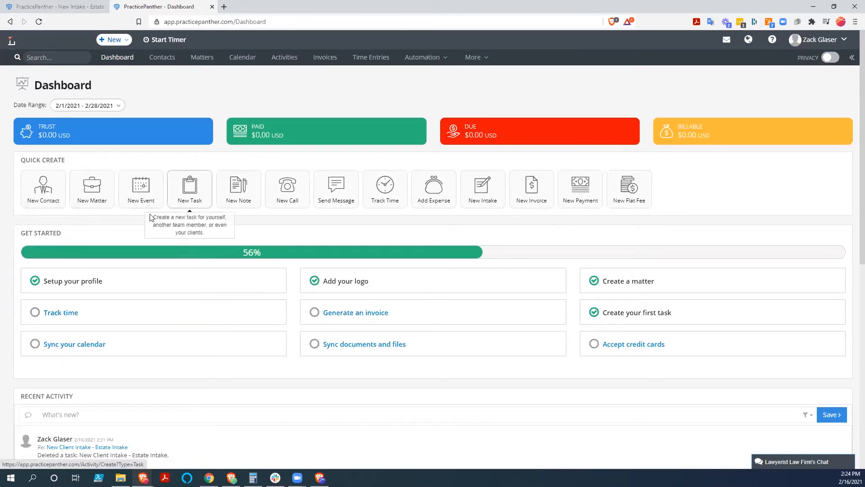
pyautogui.moveTo(531, 209)
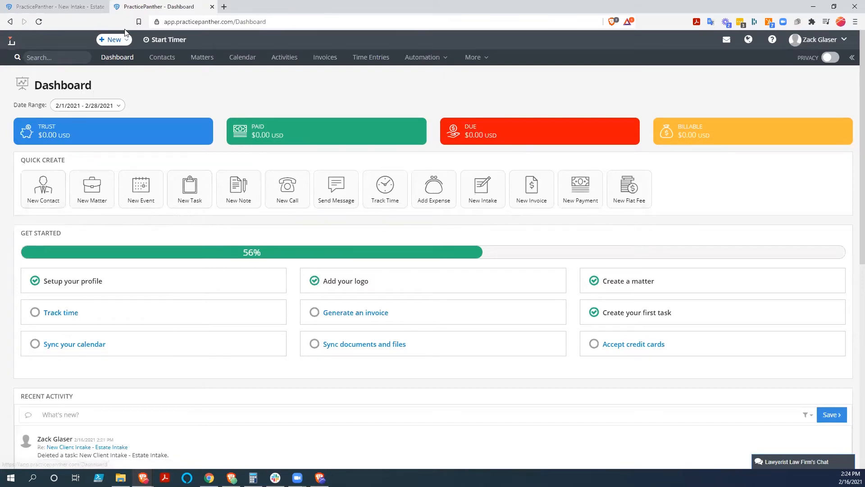
# Step: Go to Automation > Intake Forms, which lists no intake forms yet
pyautogui.click(113, 39)
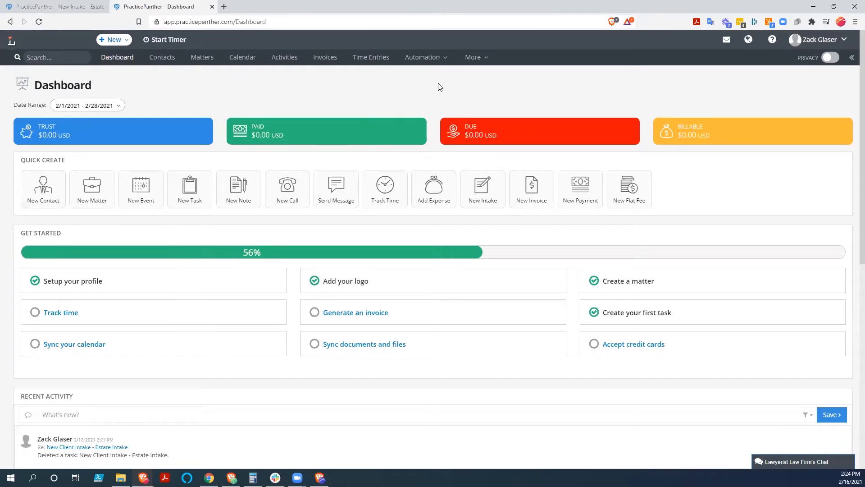
pyautogui.moveTo(243, 67)
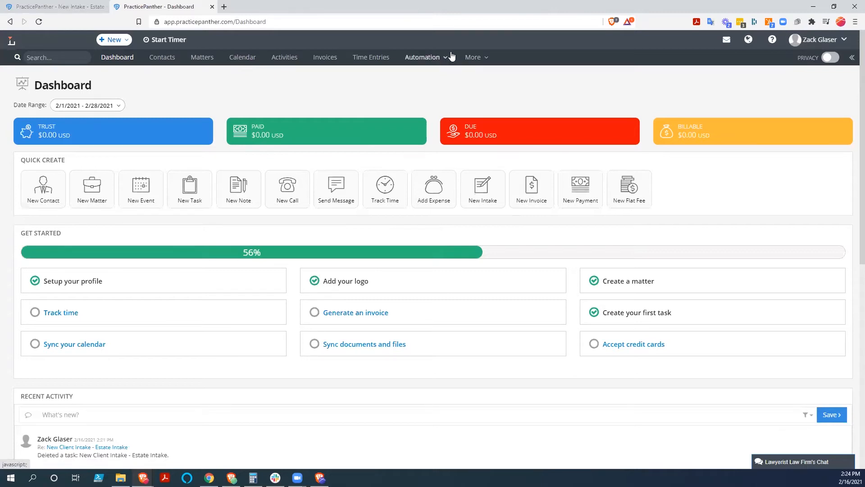
pyautogui.click(422, 57)
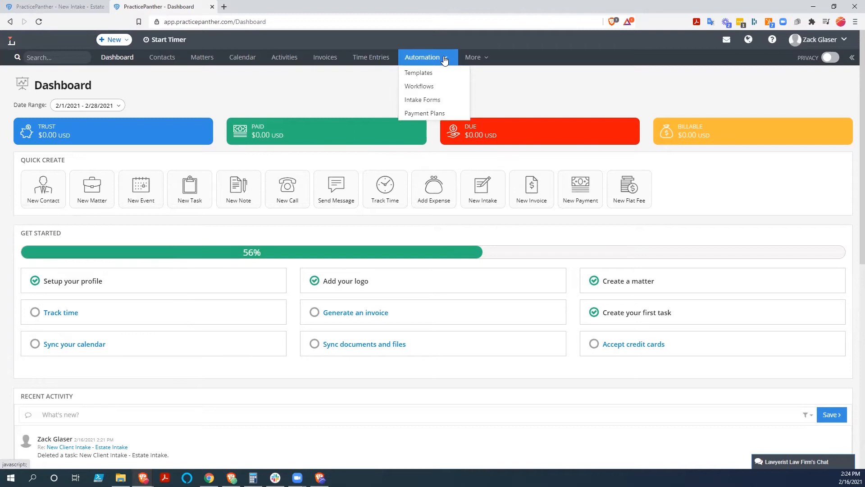
pyautogui.moveTo(419, 72)
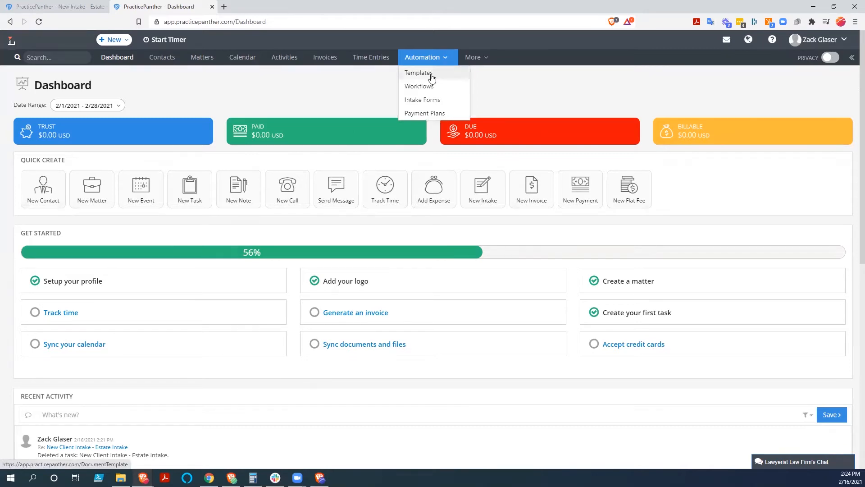
pyautogui.moveTo(426, 86)
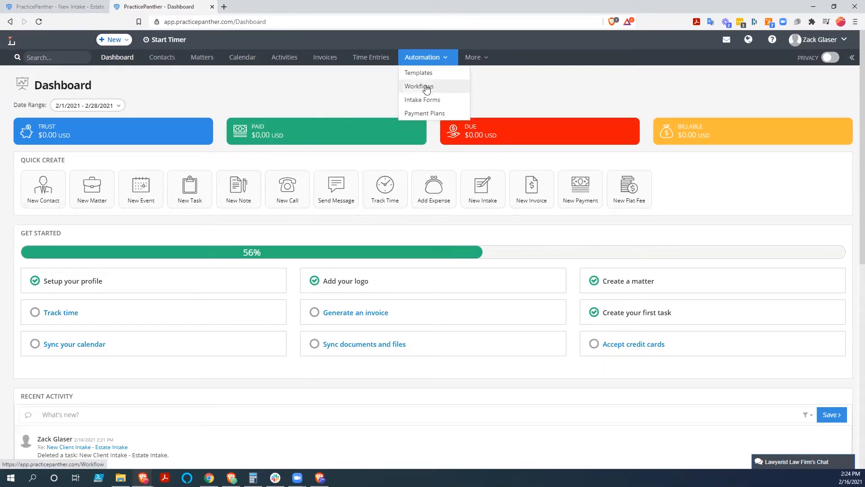
pyautogui.moveTo(429, 104)
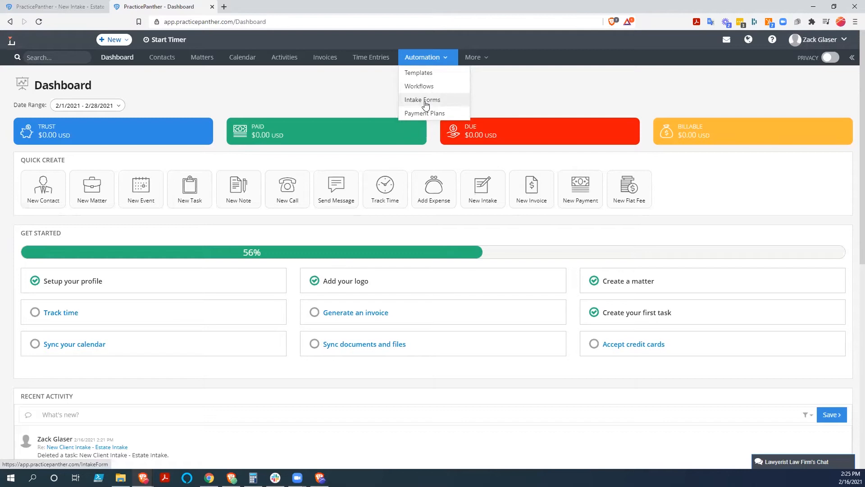
pyautogui.click(422, 99)
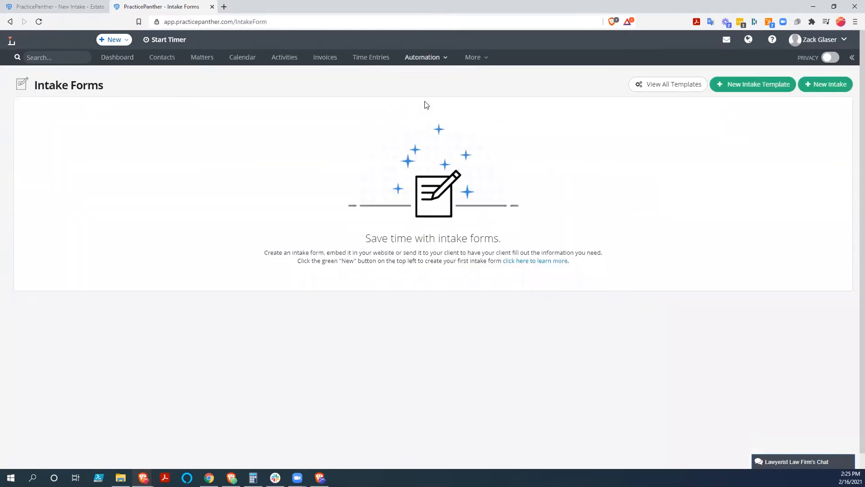
pyautogui.moveTo(757, 83)
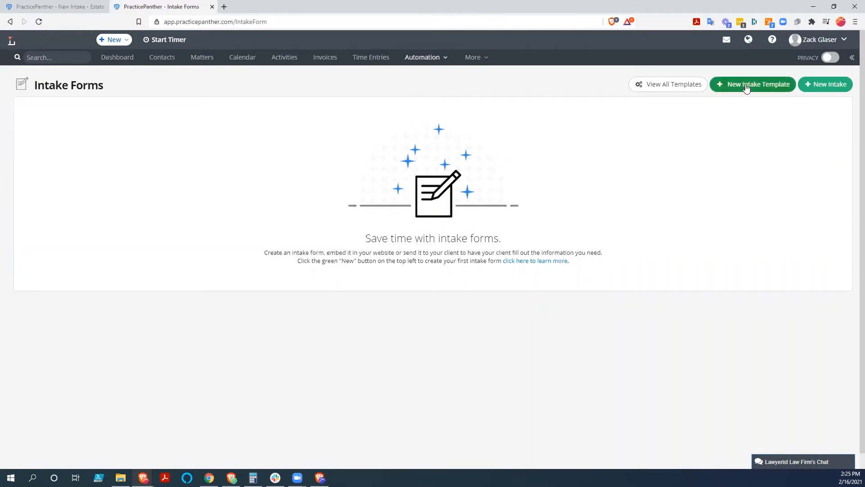
pyautogui.moveTo(757, 84)
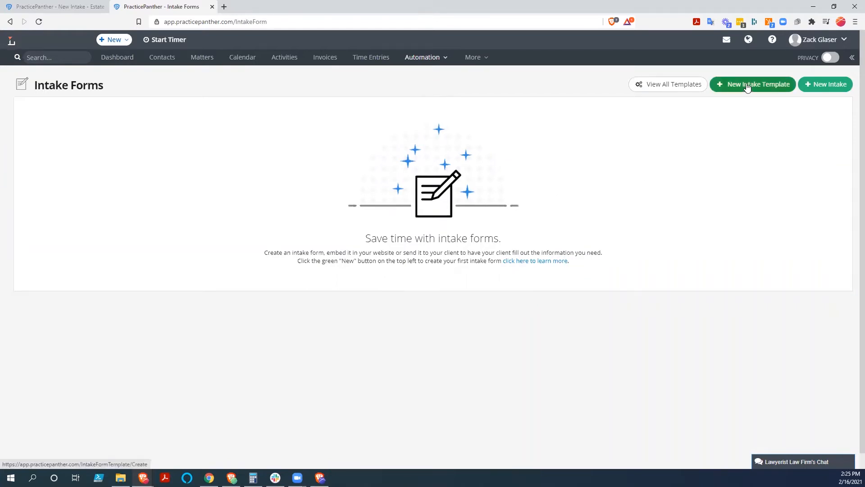
# Step: Start a new intake template and title the form 'Contact Us'
pyautogui.click(752, 84)
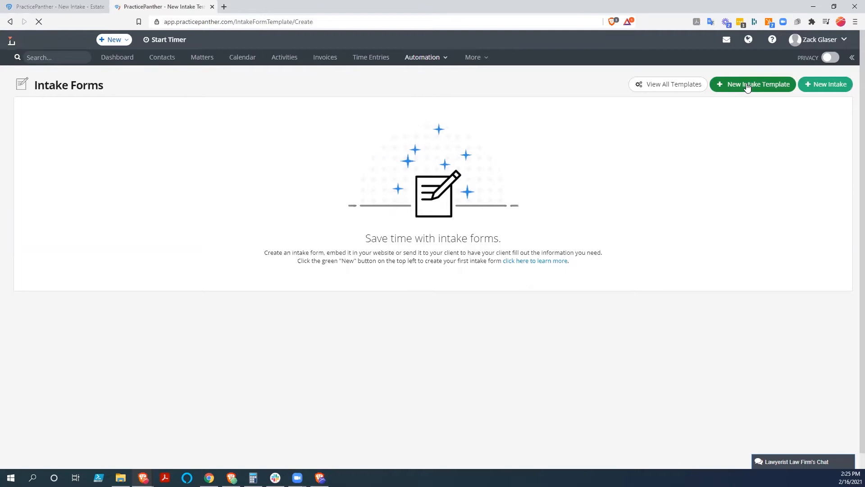
pyautogui.click(752, 84)
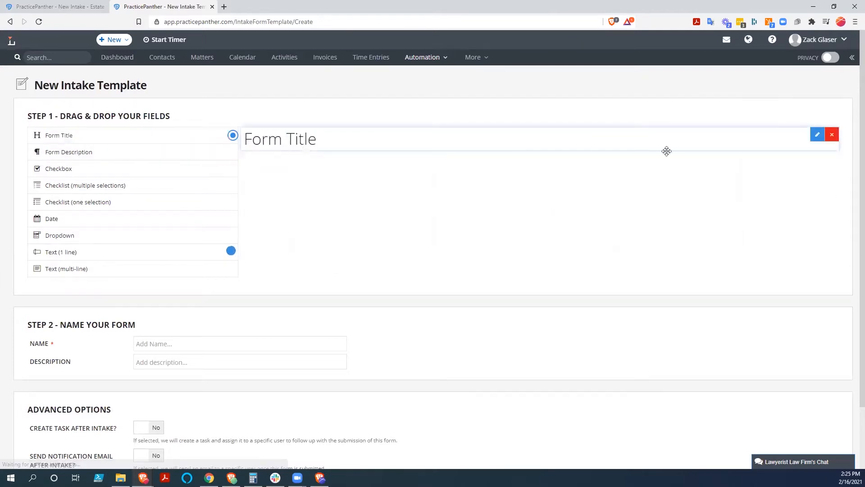
pyautogui.click(816, 135)
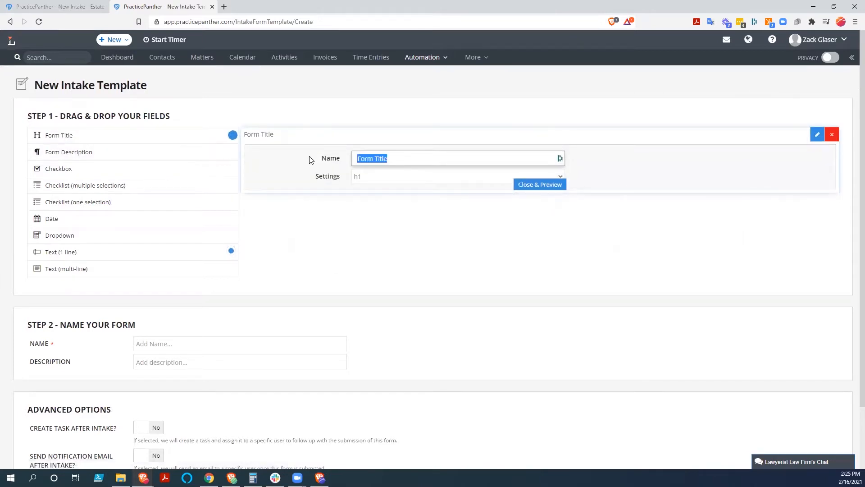
pyautogui.write('Contact Us')
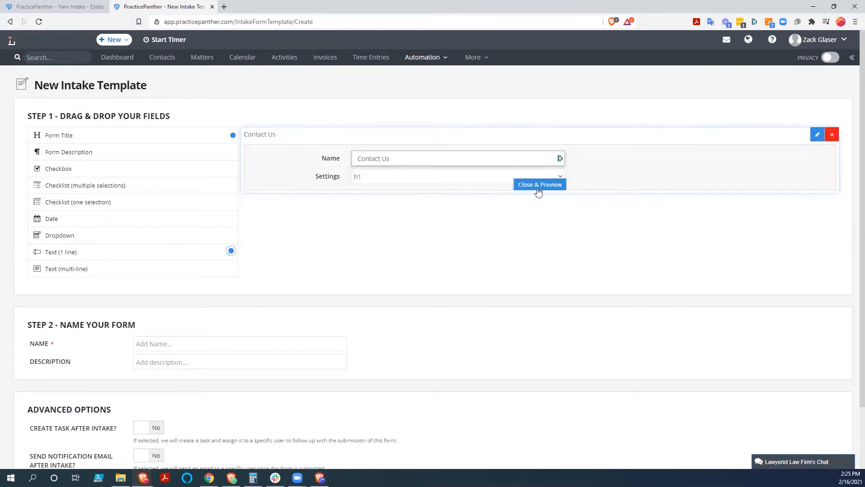
pyautogui.click(539, 185)
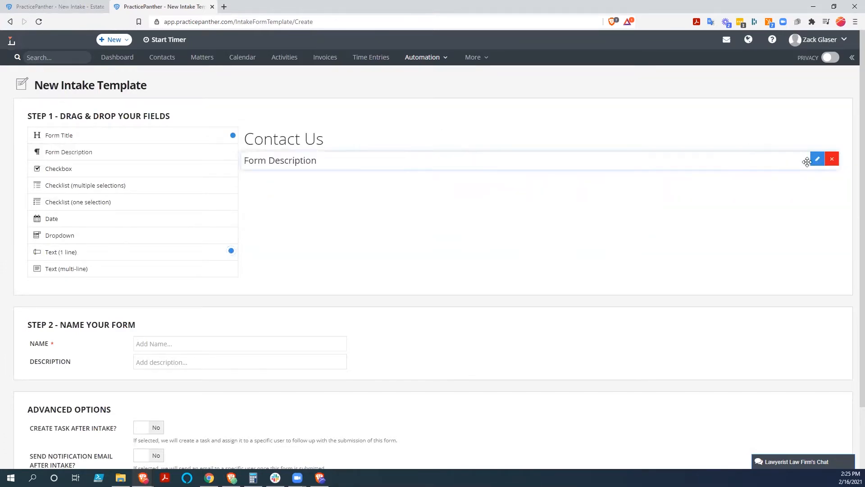
# Step: Set the form description to 'Submission of this form does not create an attorney-client relationship'
pyautogui.click(817, 159)
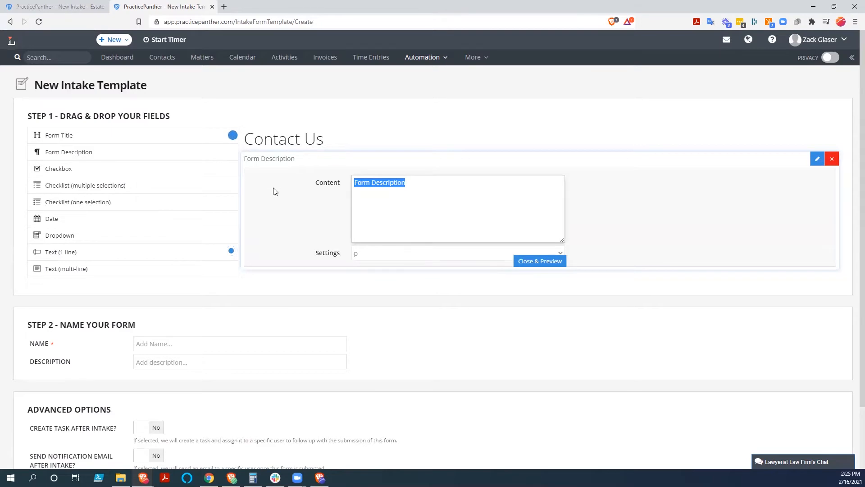
pyautogui.write('Submission of t')
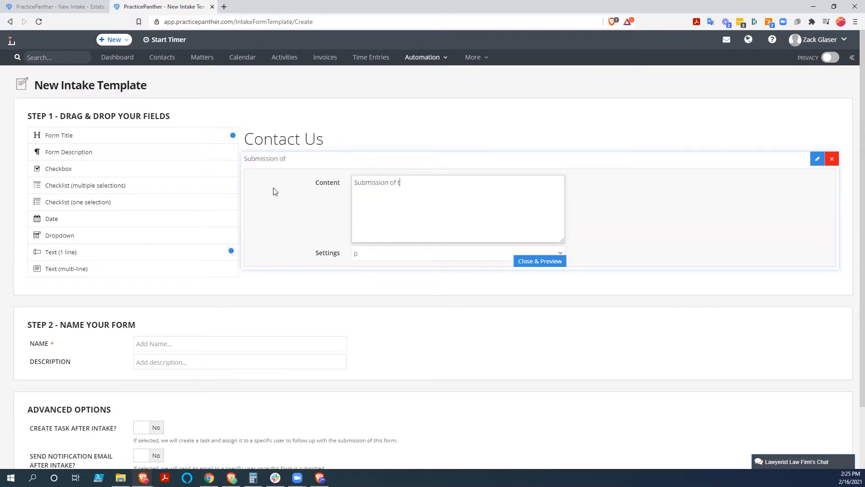
pyautogui.write('his form does not')
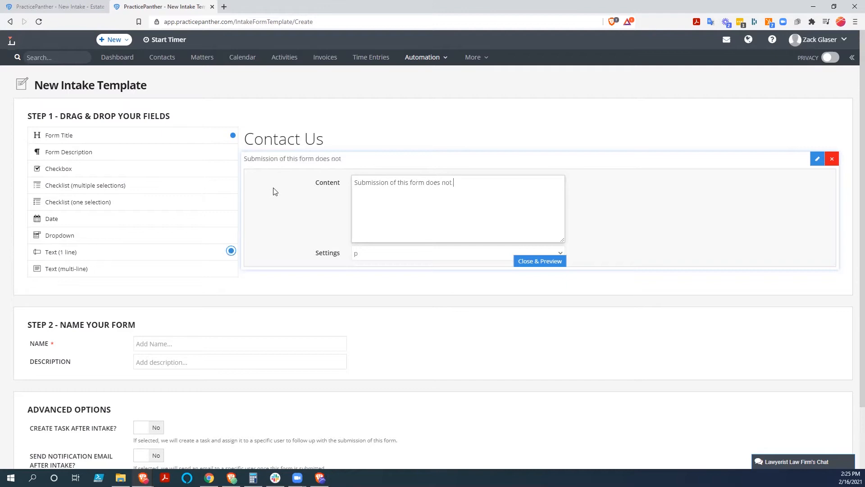
pyautogui.write('create an attorney client relationship')
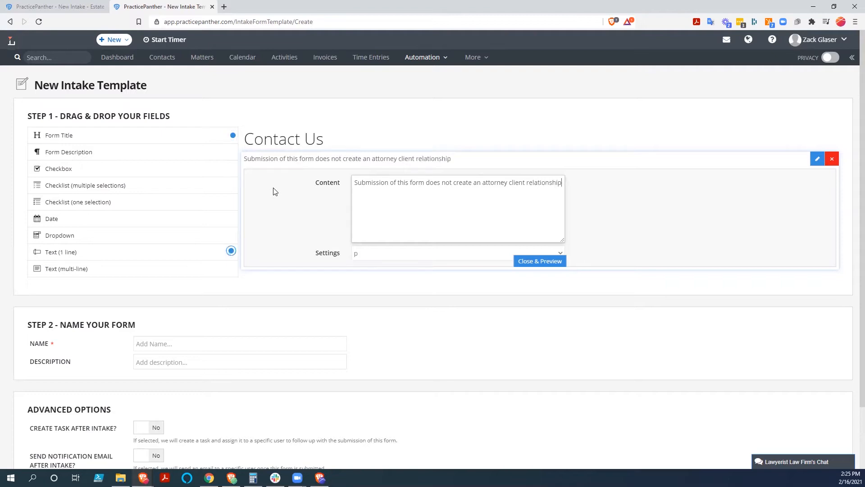
pyautogui.click(539, 261)
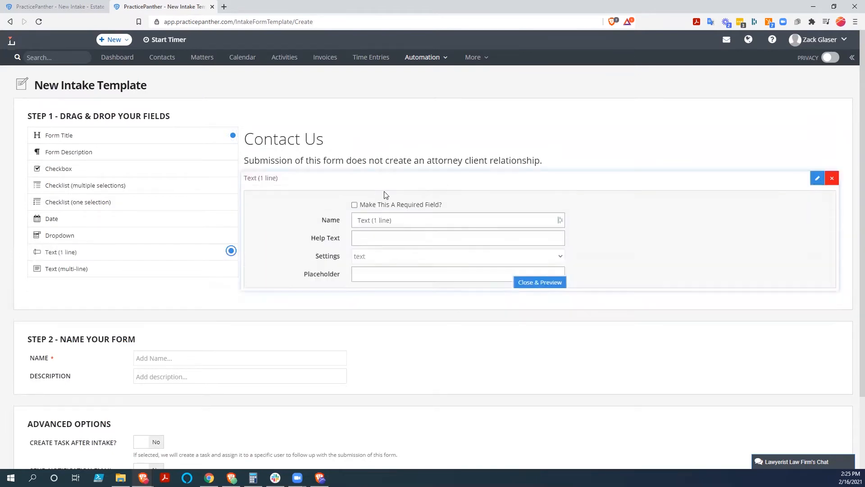
# Step: Label the two one-line text fields First Name and Last Name
pyautogui.write('First')
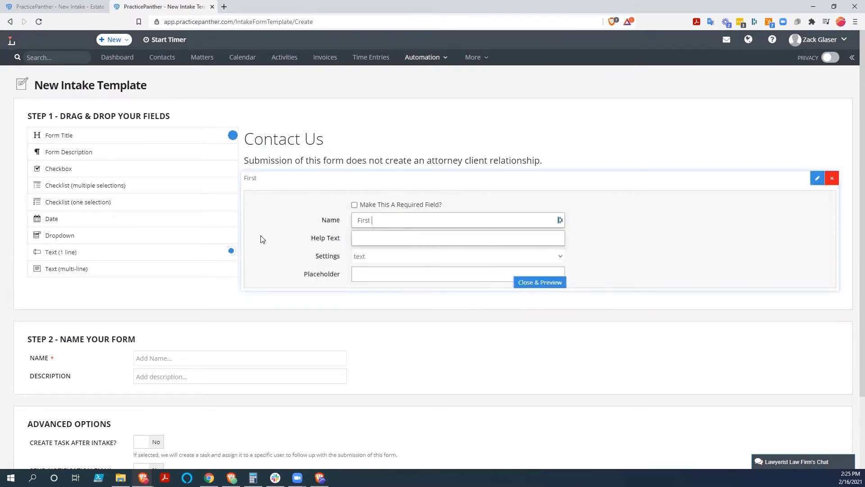
pyautogui.write('N')
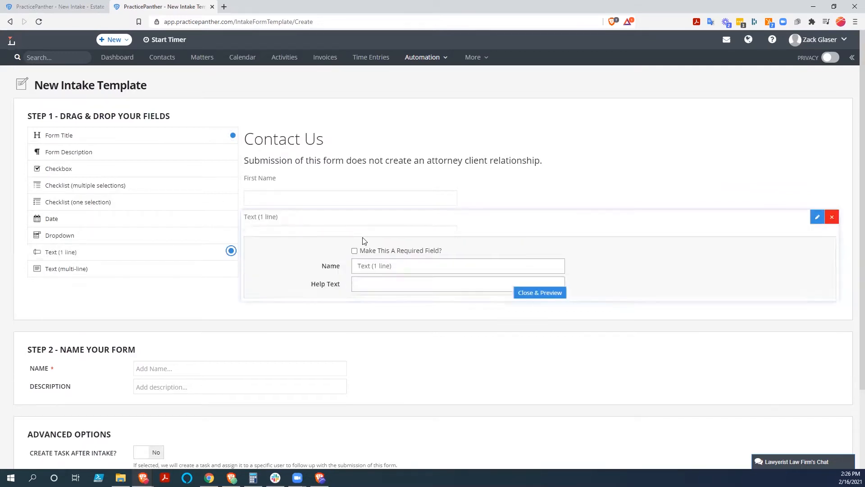
pyautogui.write('Las')
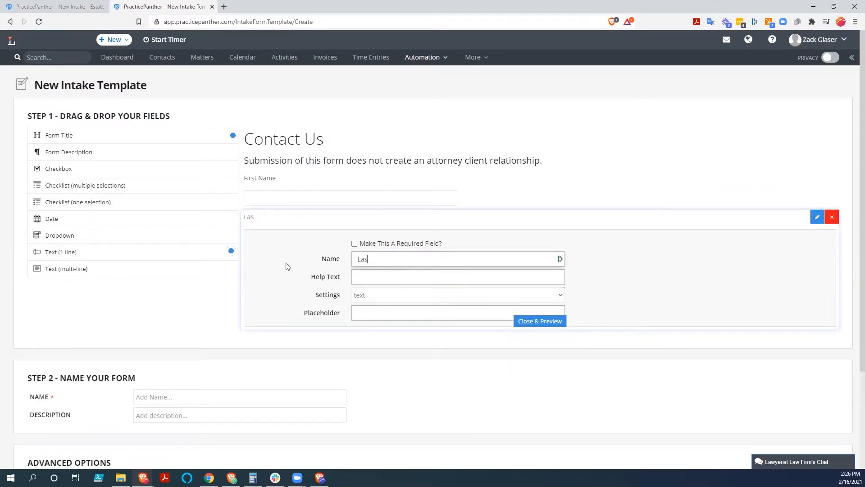
pyautogui.write('t Name')
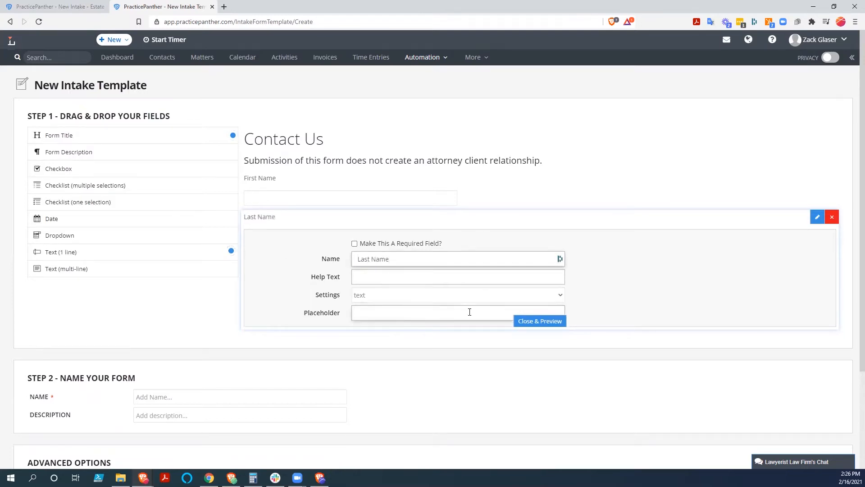
pyautogui.click(539, 321)
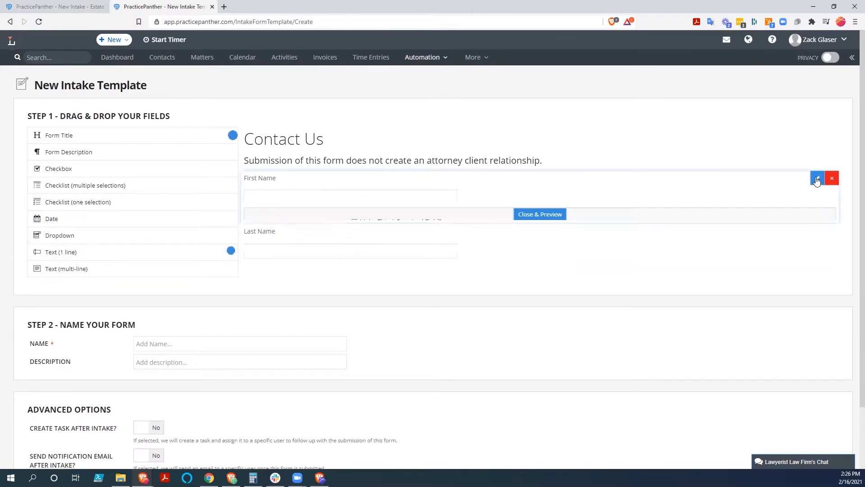
# Step: Mark both First Name and Last Name as required fields
pyautogui.click(816, 178)
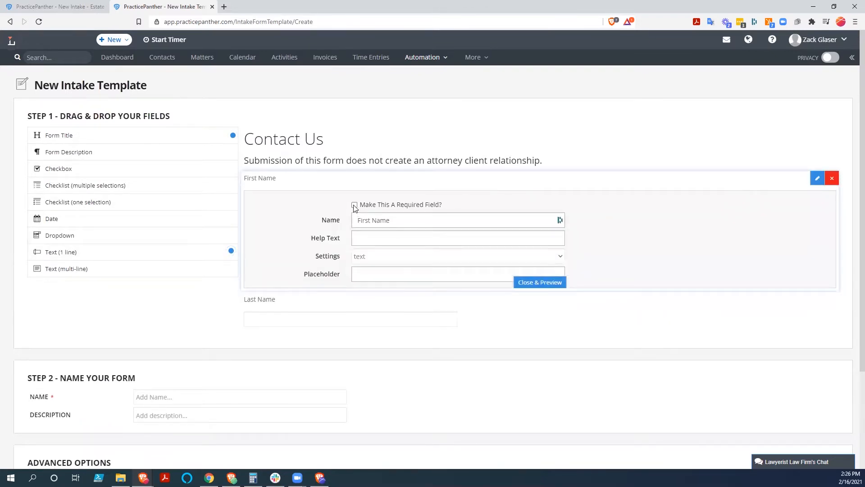
pyautogui.click(354, 205)
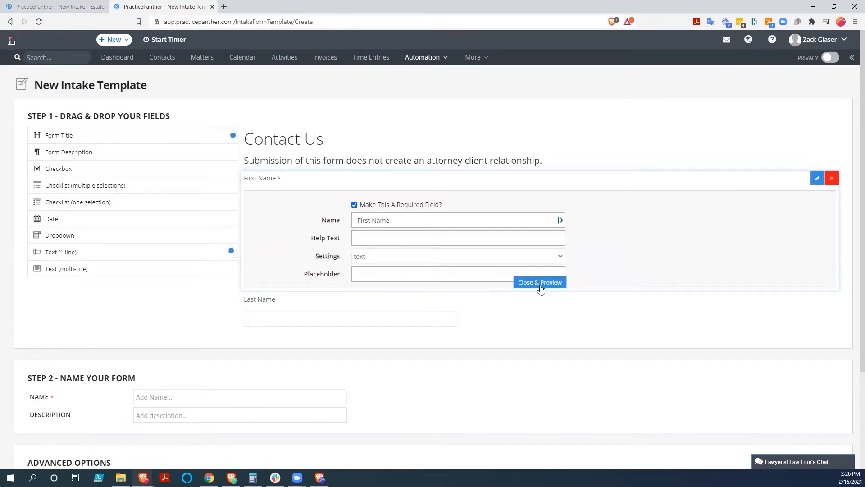
pyautogui.click(539, 282)
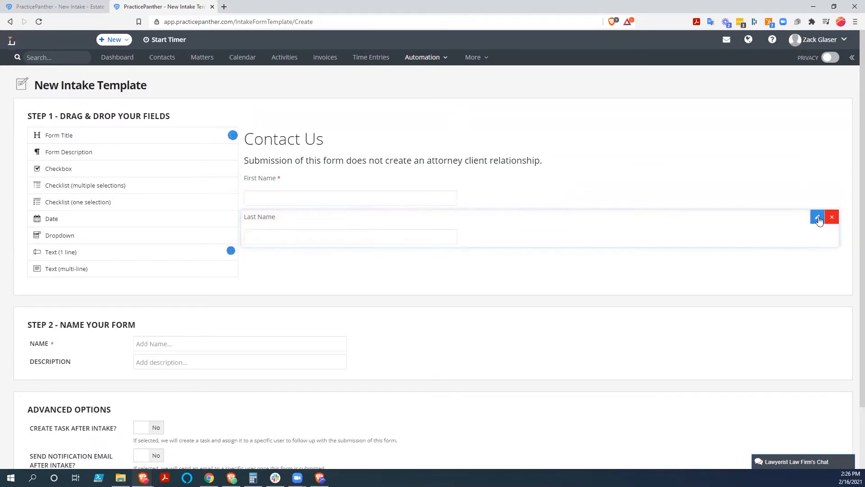
pyautogui.click(819, 216)
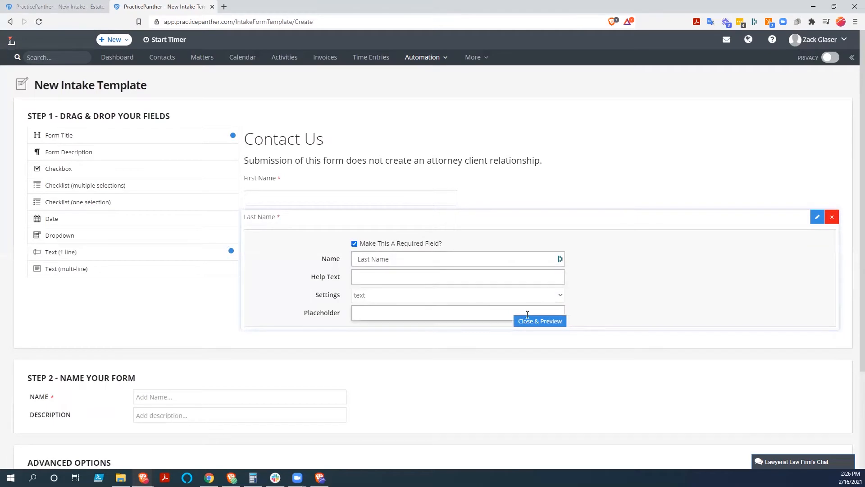
pyautogui.click(539, 320)
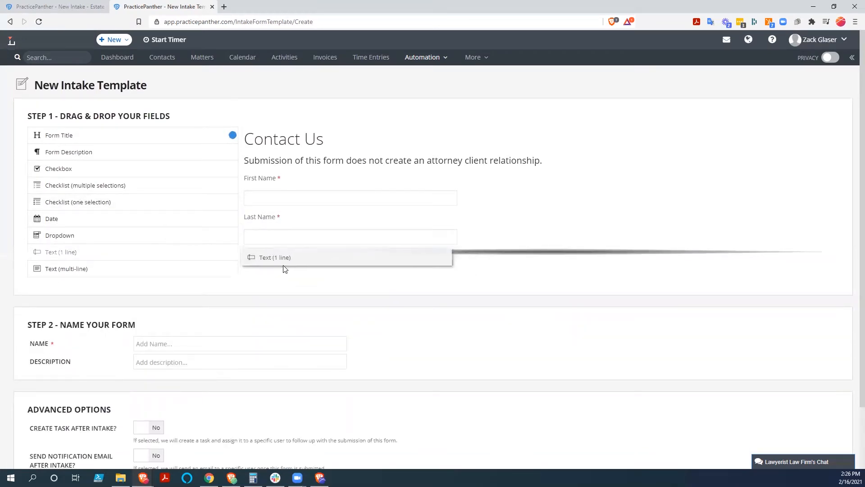
# Step: Add an email-type Email Address field and a Phone Number field below Last Name
pyautogui.moveTo(275, 257); pyautogui.dragTo(398, 258)
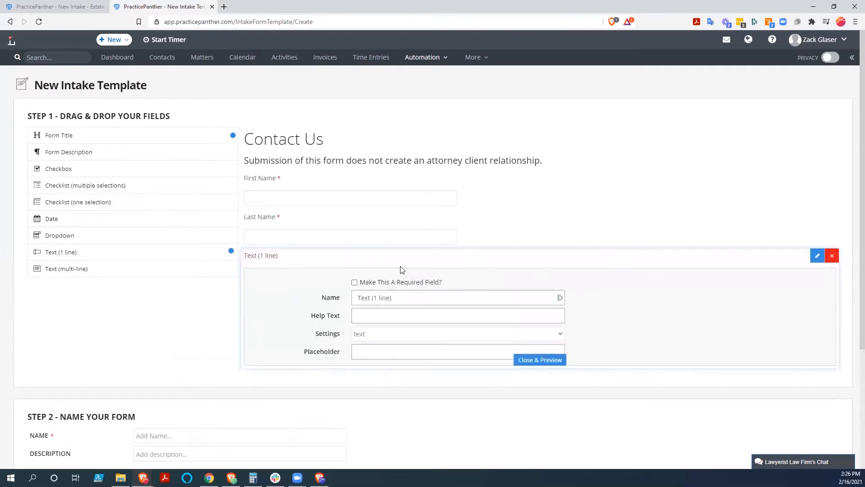
pyautogui.write('Email Address')
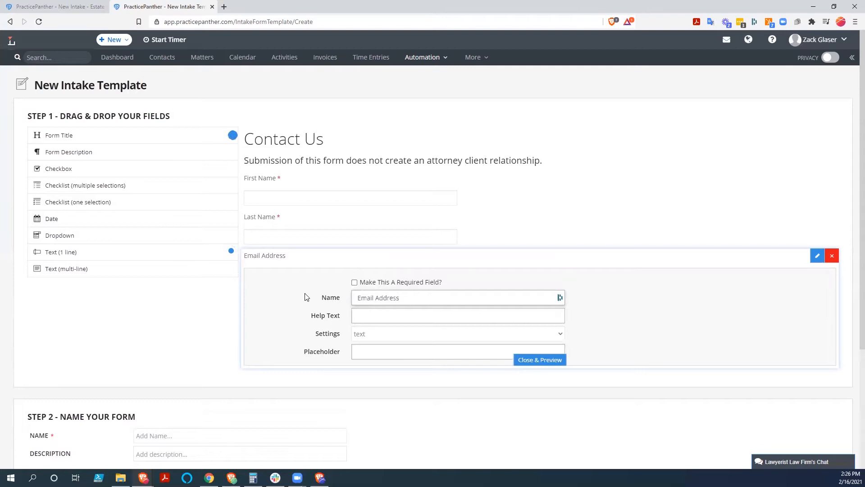
pyautogui.click(457, 334)
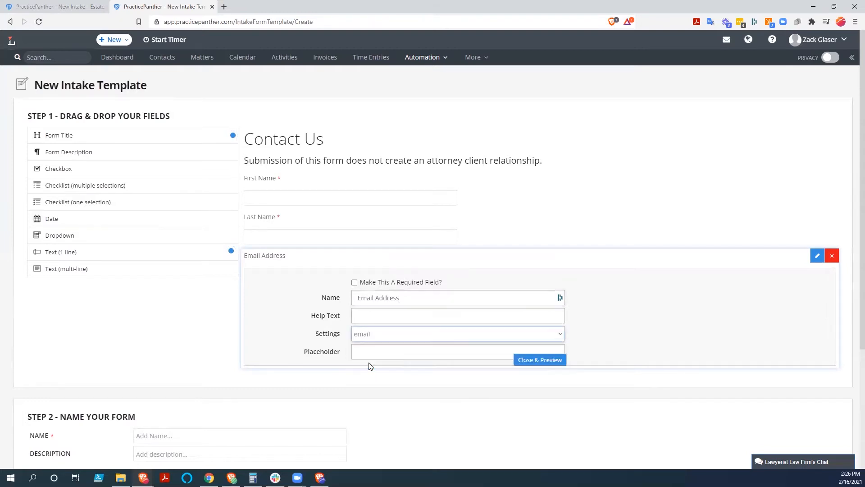
pyautogui.click(539, 359)
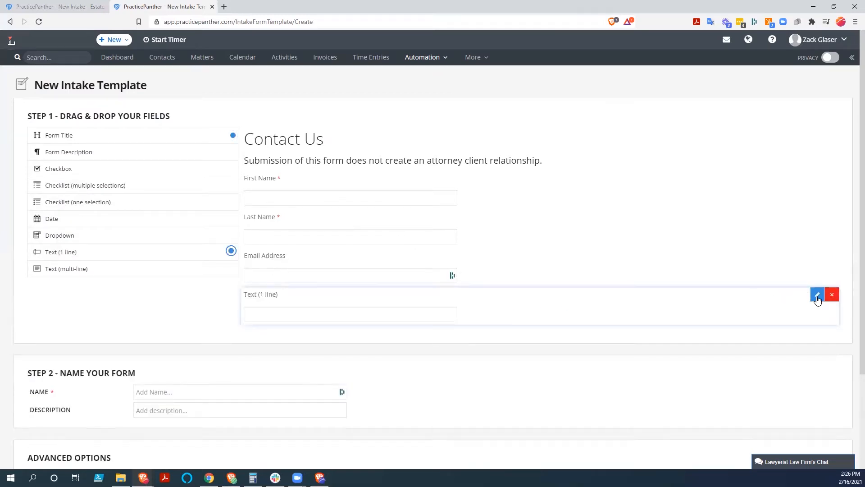
pyautogui.click(817, 294)
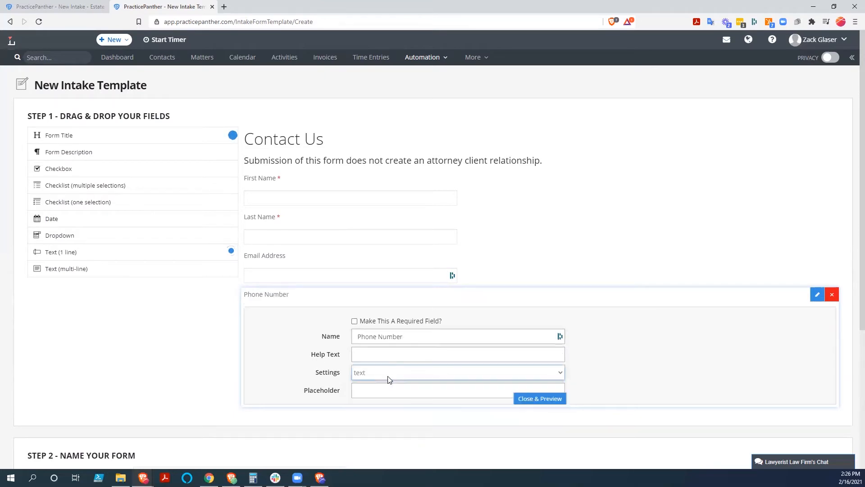
pyautogui.click(539, 398)
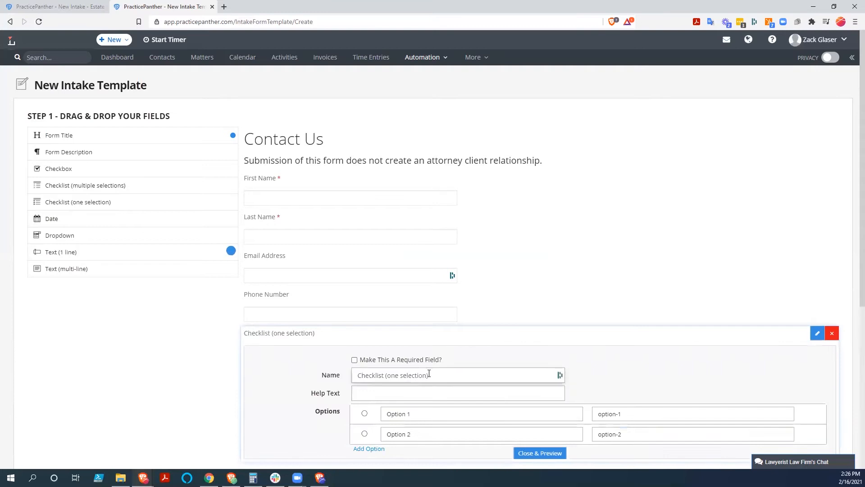
# Step: Create the Type of Matter checklist with Estate Planning, Estate Administration and Estate Litigation options
pyautogui.write('Are')
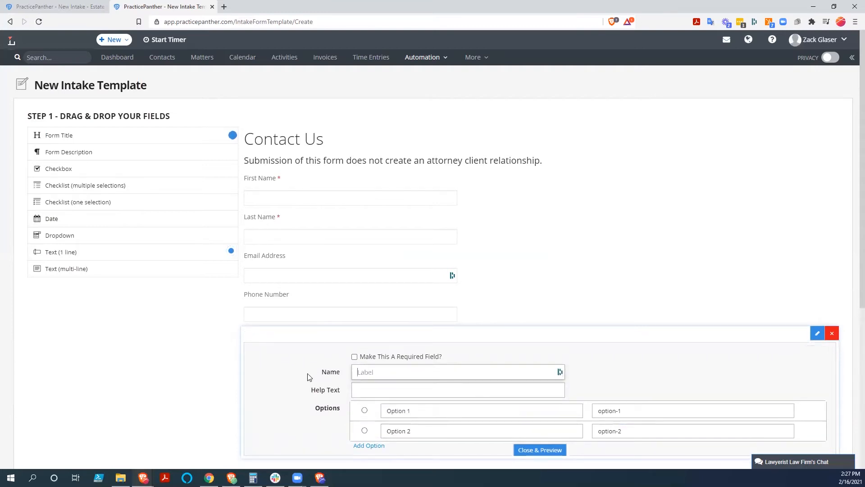
pyautogui.write('Type of Matter')
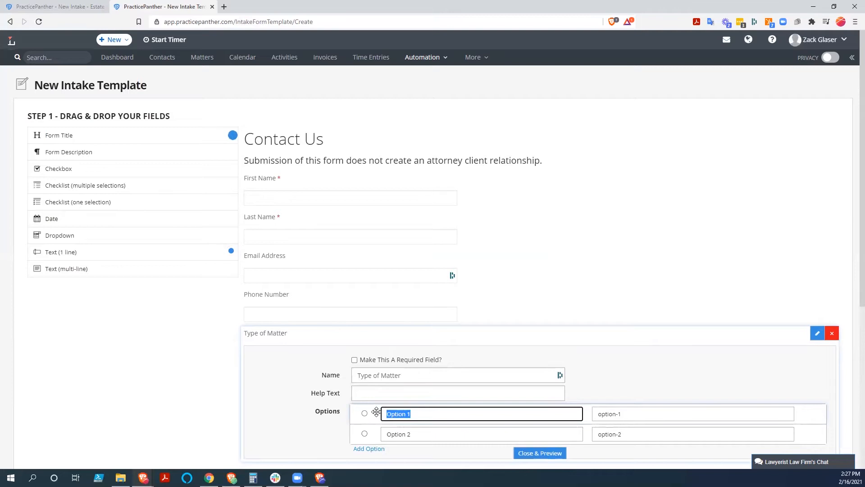
pyautogui.write('Estate Planning')
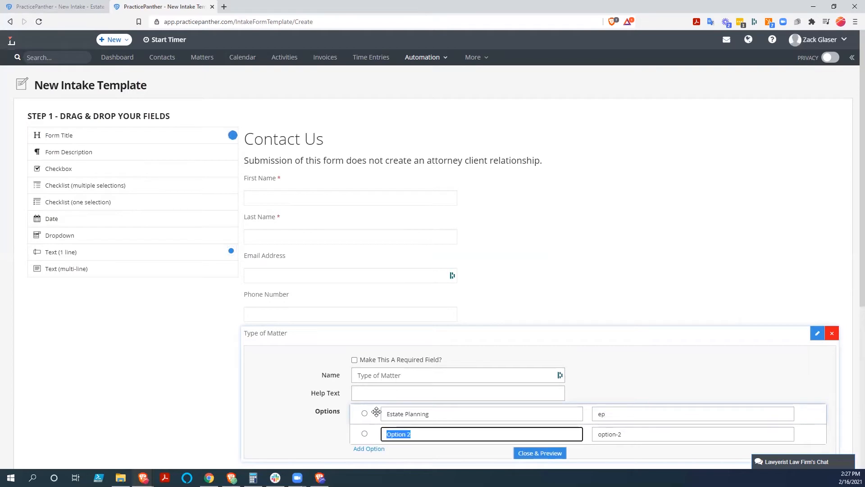
pyautogui.write('Estate Administra')
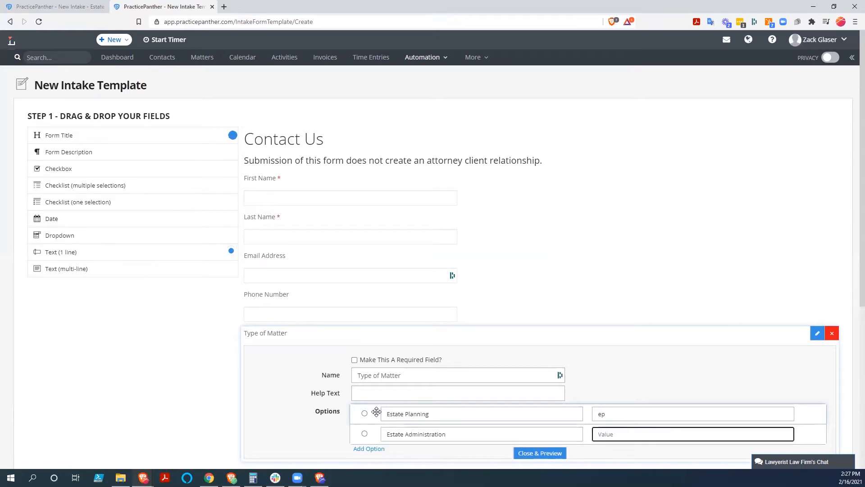
pyautogui.write('ea')
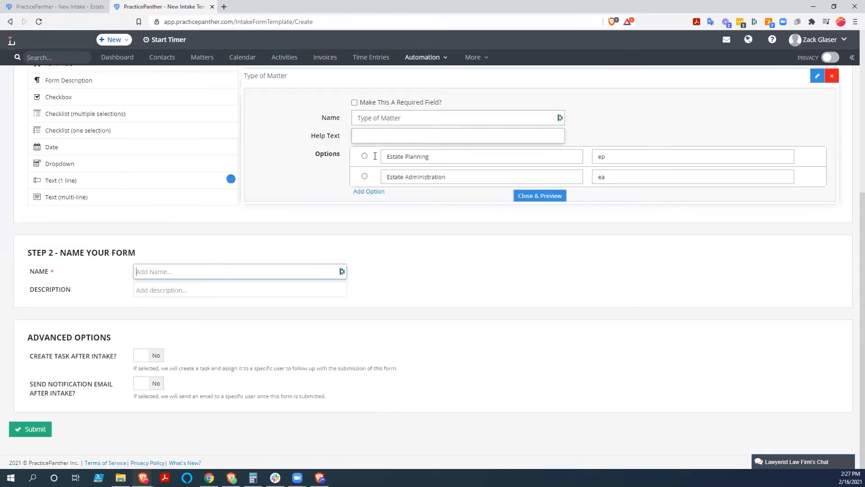
pyautogui.click(369, 191)
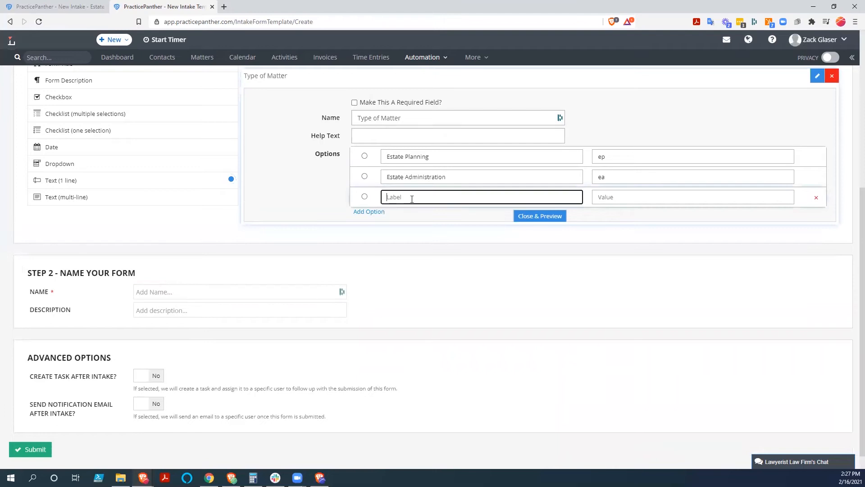
pyautogui.write('Estate Litigation')
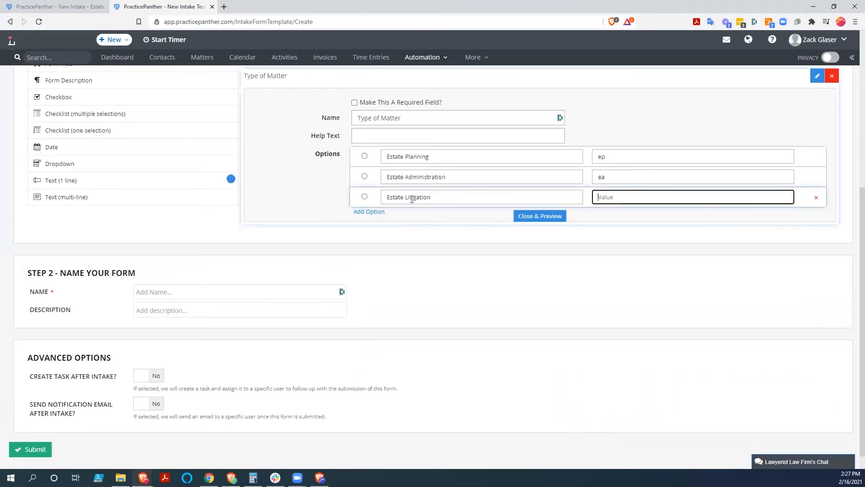
pyautogui.write('e')
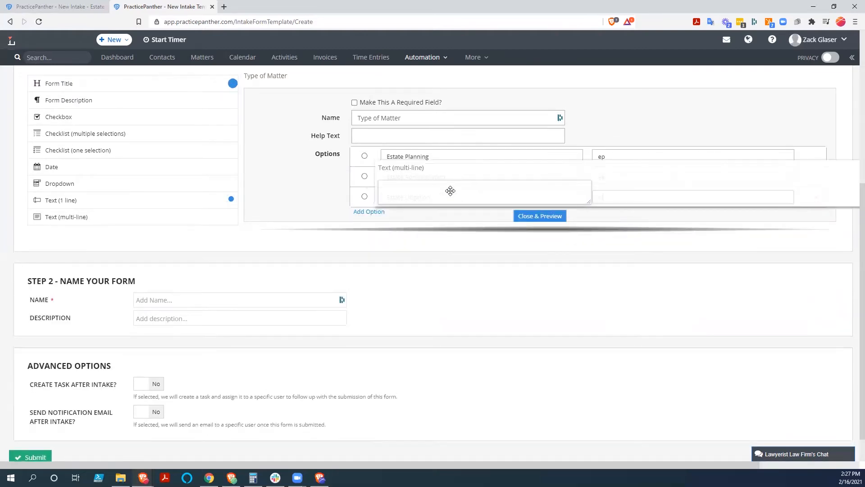
# Step: Rename the multi-line field Description with help text 'Please briefly describe your issue'
pyautogui.write('el')
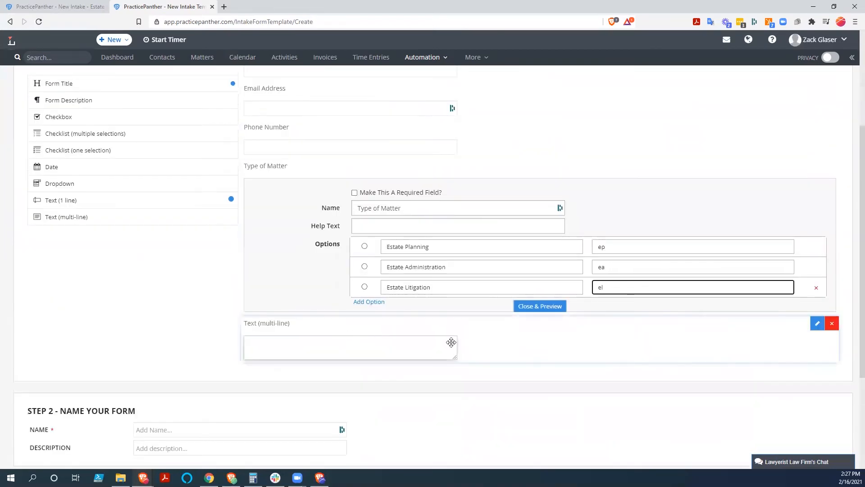
pyautogui.click(539, 305)
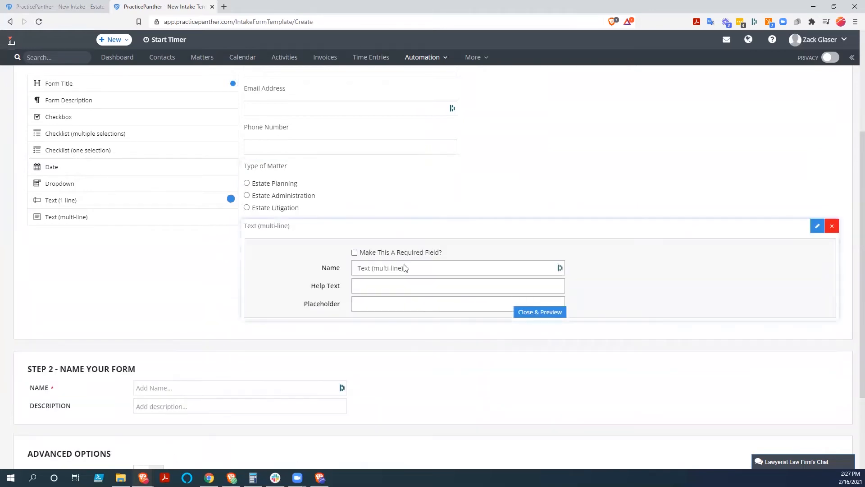
pyautogui.click(457, 268)
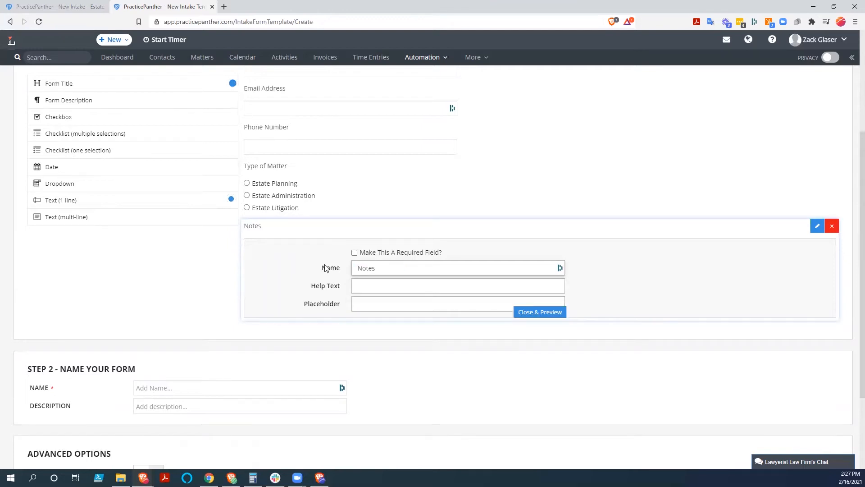
pyautogui.moveTo(526, 325)
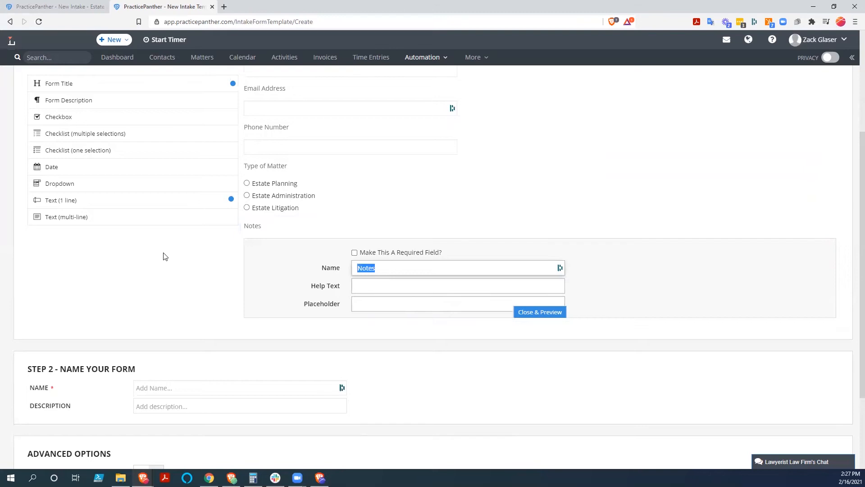
pyautogui.write('Description')
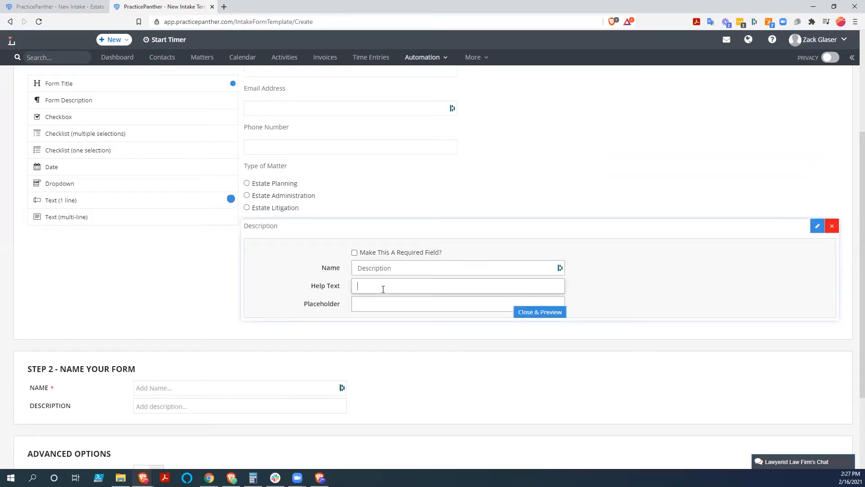
pyautogui.write('Please briefly describe your')
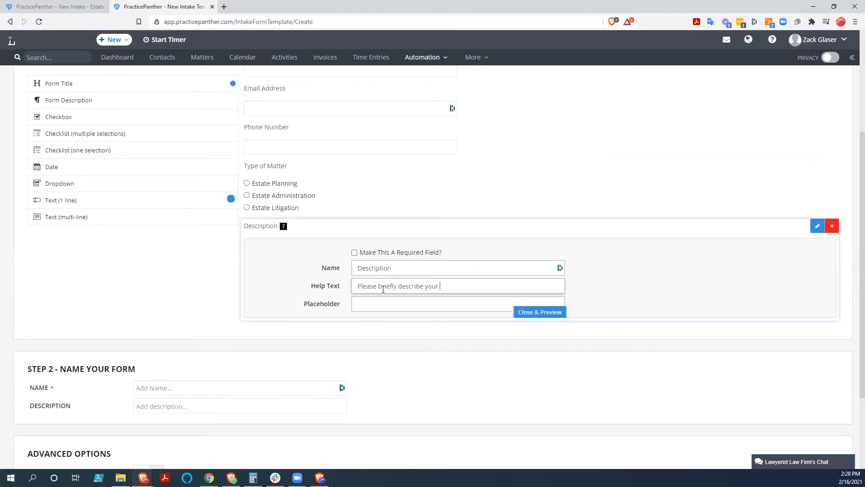
pyautogui.write('issue')
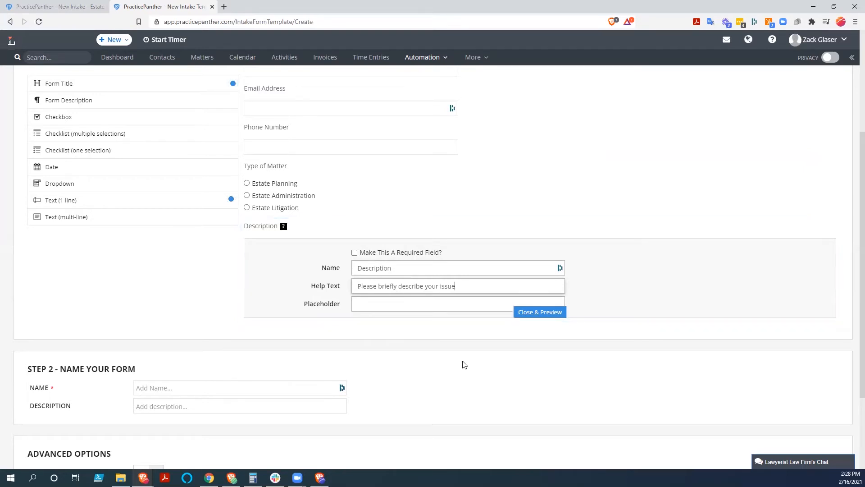
pyautogui.click(539, 312)
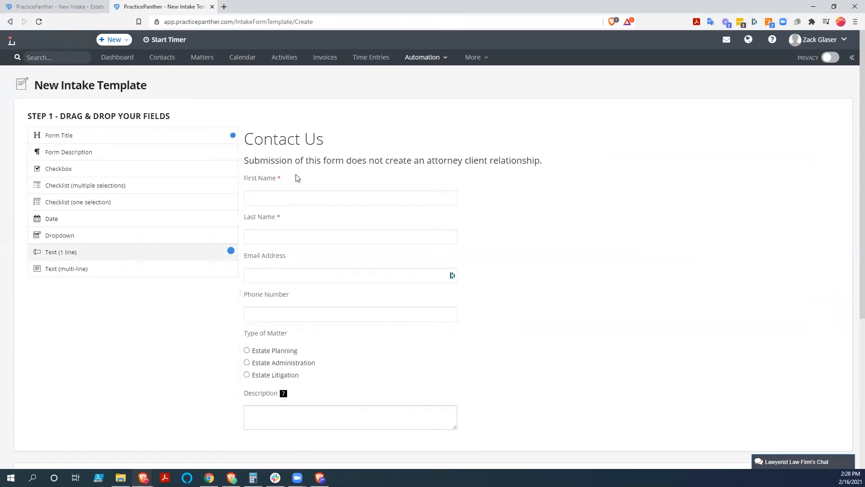
# Step: Name the form Estate Planning, enable Create Task After Intake, leave notification email off, and submit
pyautogui.scroll(-3)
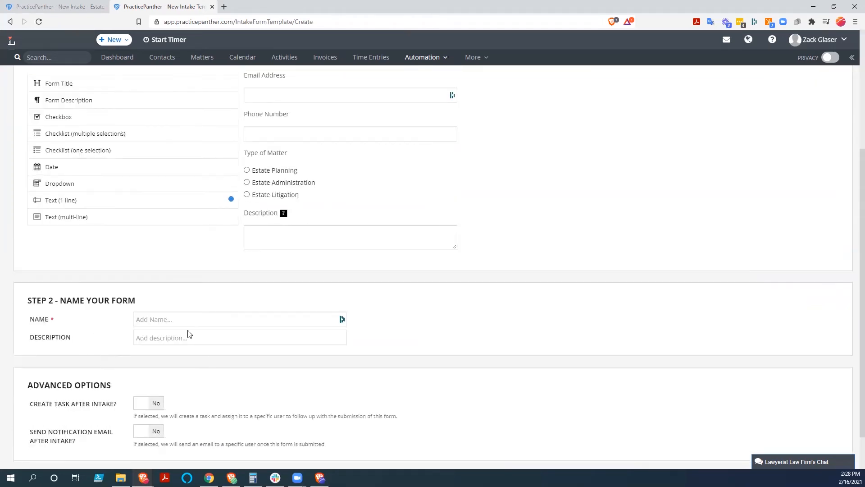
pyautogui.write('Estate Planning')
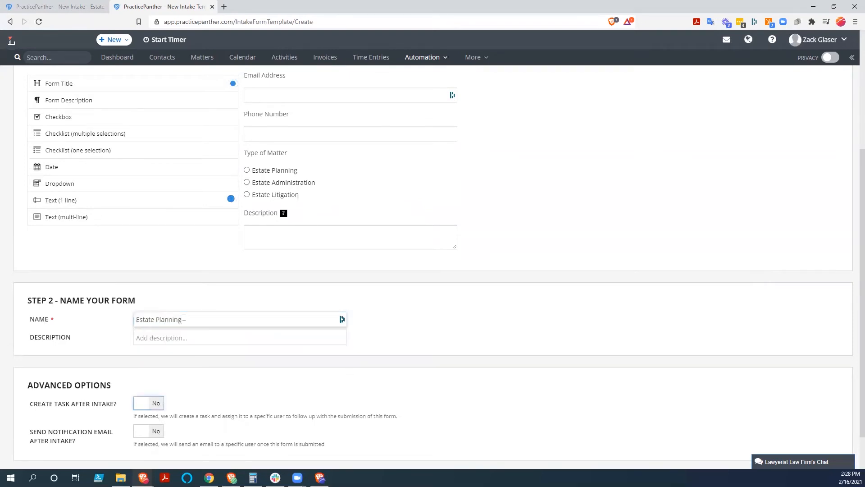
pyautogui.scroll(-3)
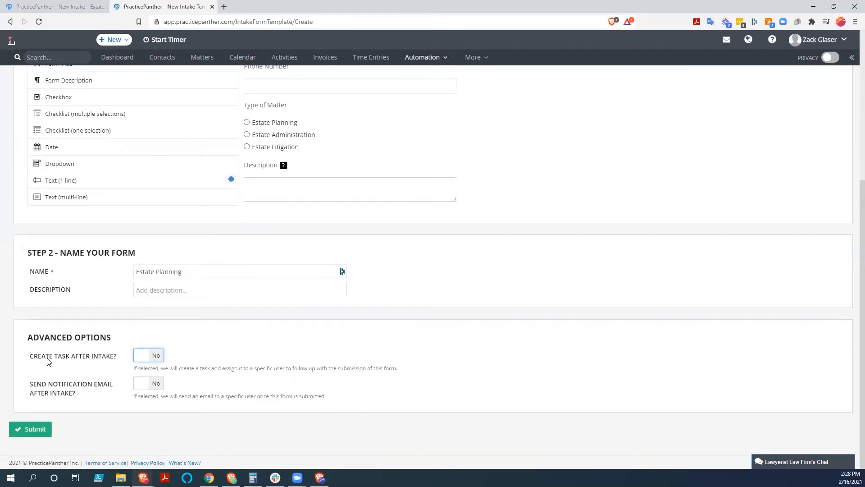
pyautogui.moveTo(109, 349)
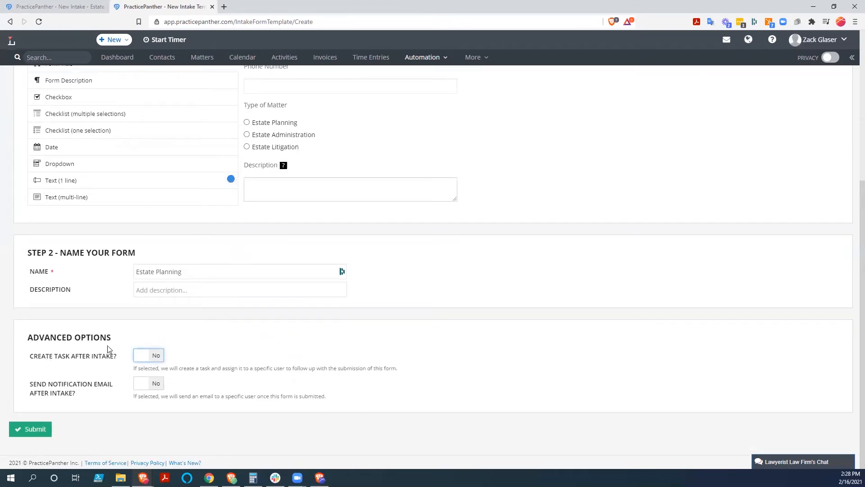
pyautogui.click(148, 354)
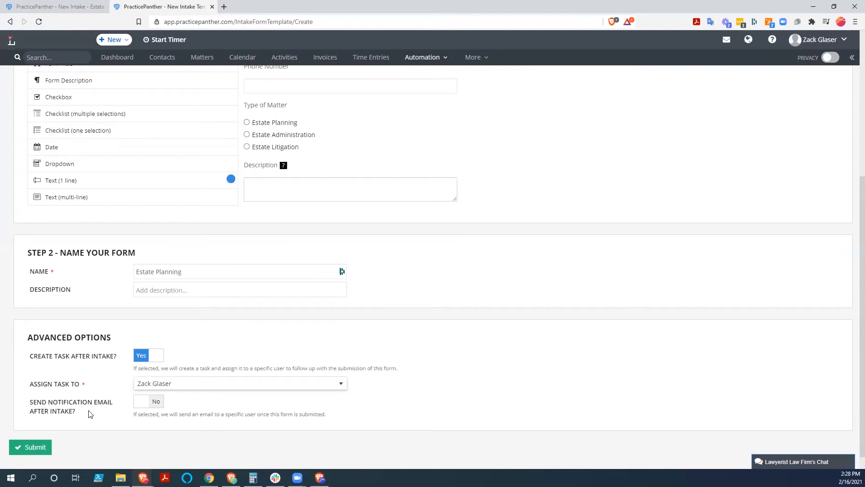
pyautogui.click(157, 401)
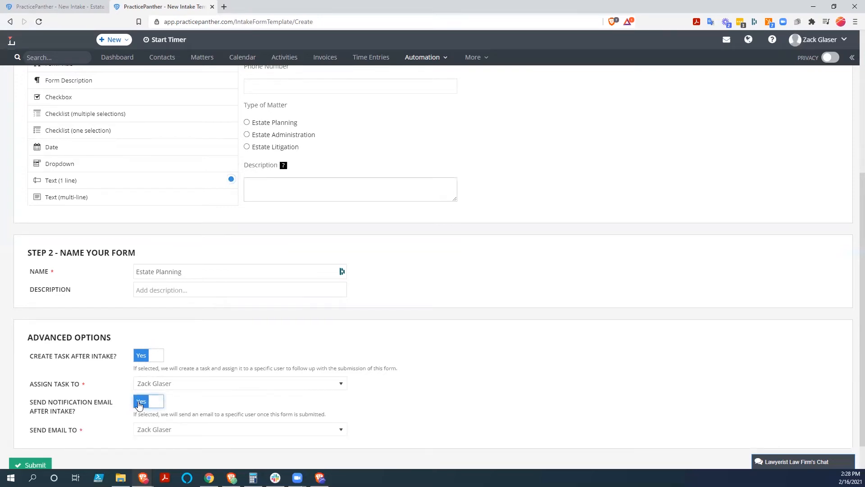
pyautogui.click(240, 429)
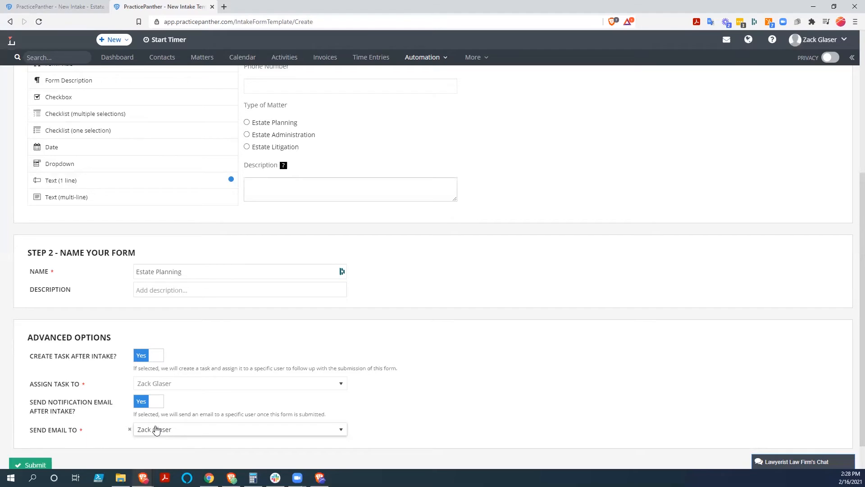
pyautogui.click(155, 401)
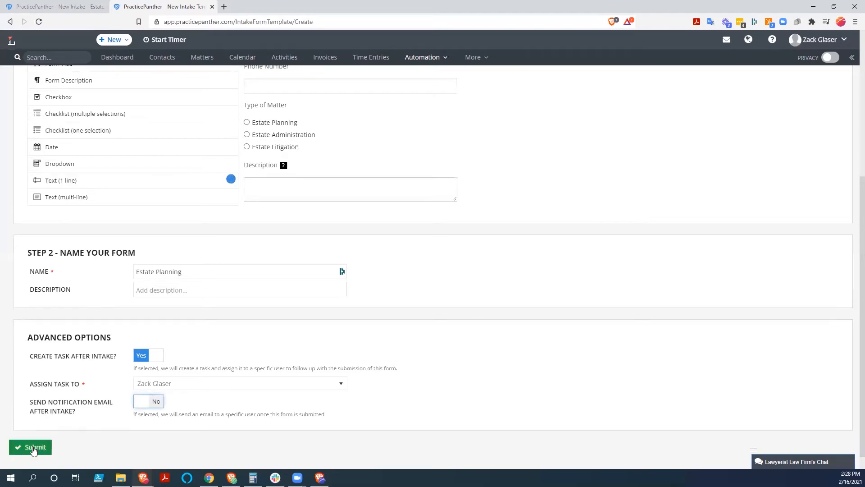
pyautogui.click(30, 447)
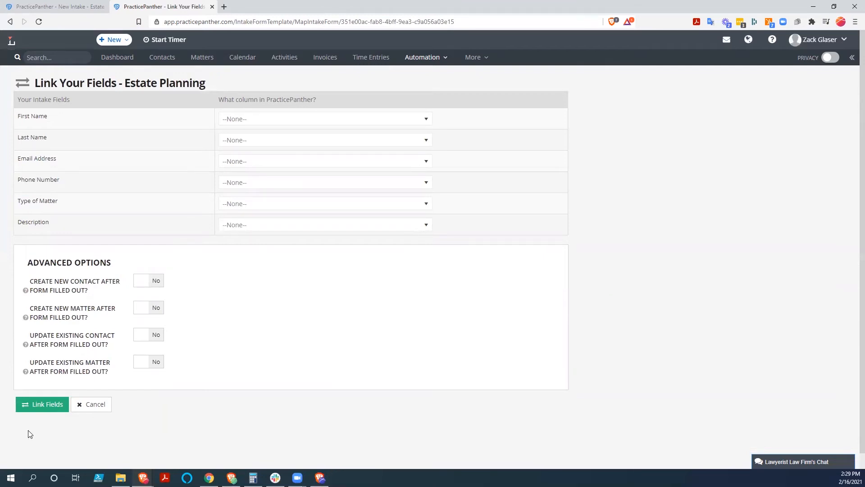
# Step: Map First Name, Last Name, Email and Phone to Contact FirstName, LastName, Email and MobileNumber
pyautogui.click(324, 119)
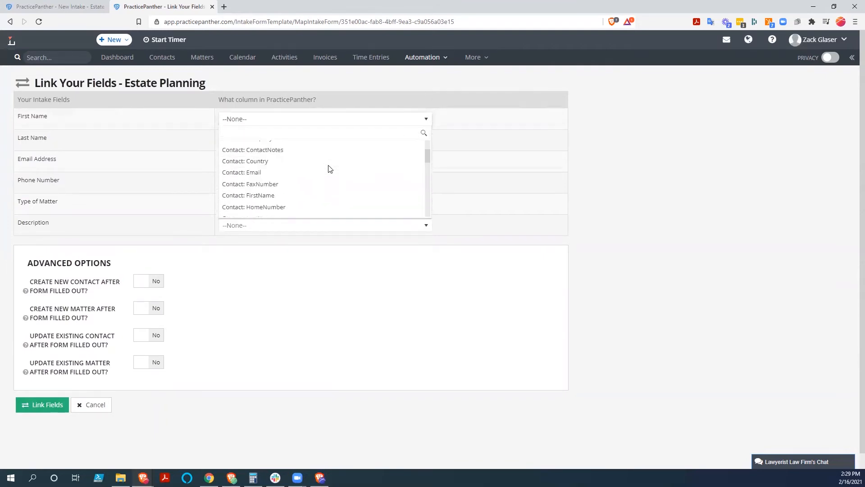
pyautogui.click(248, 195)
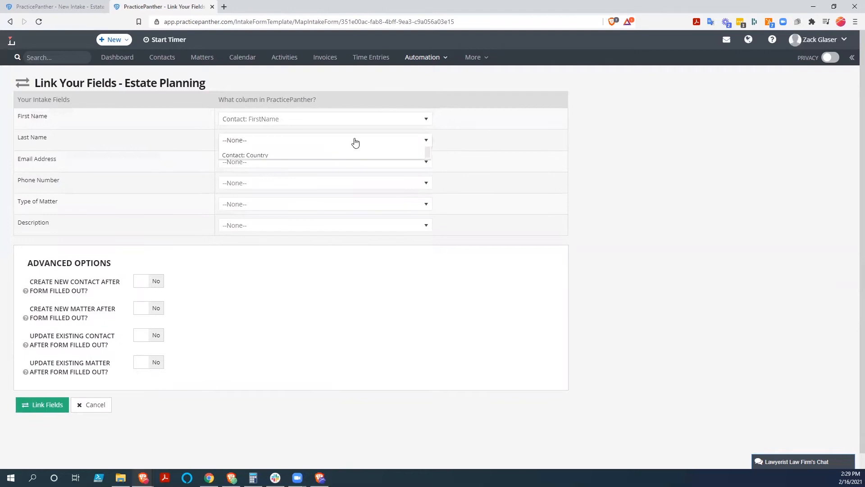
pyautogui.click(324, 139)
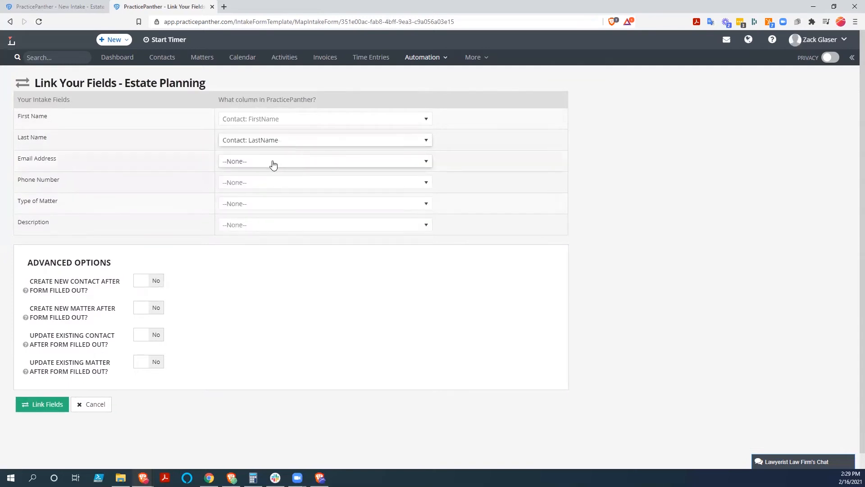
pyautogui.click(325, 161)
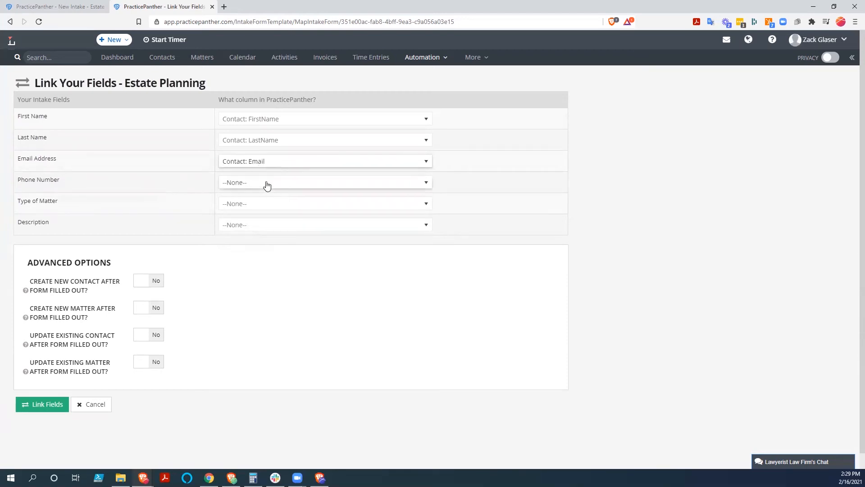
pyautogui.click(324, 182)
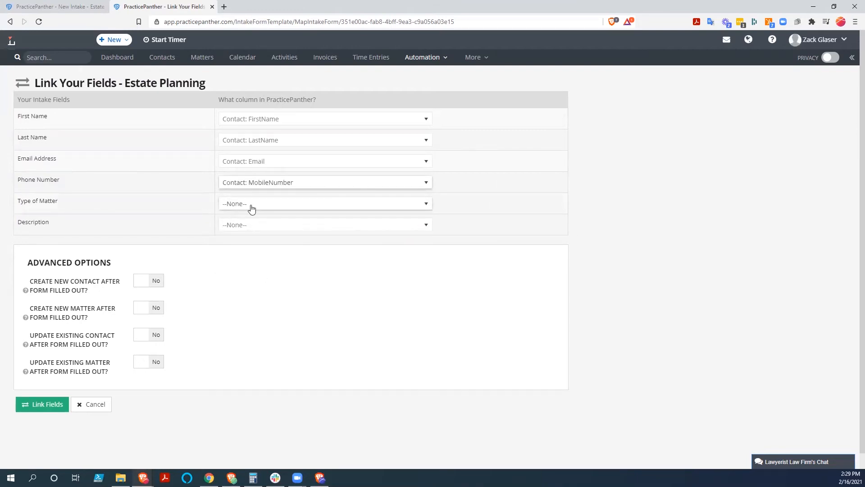
pyautogui.click(324, 204)
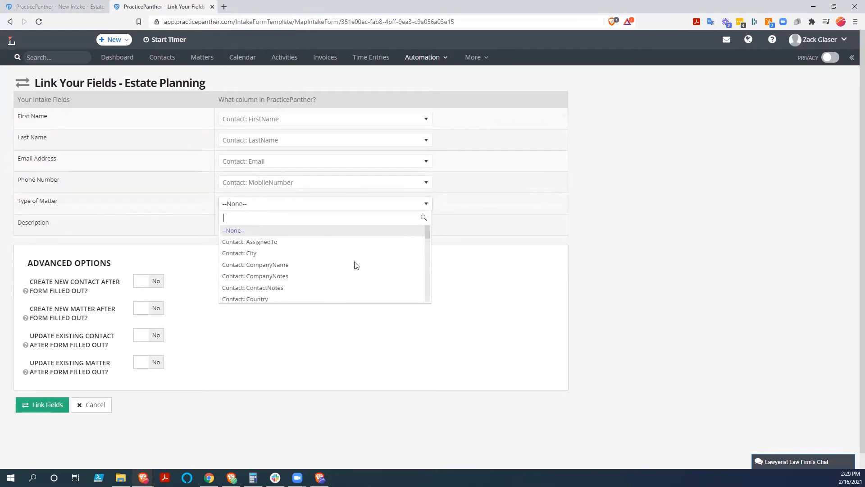
pyautogui.scroll(-3)
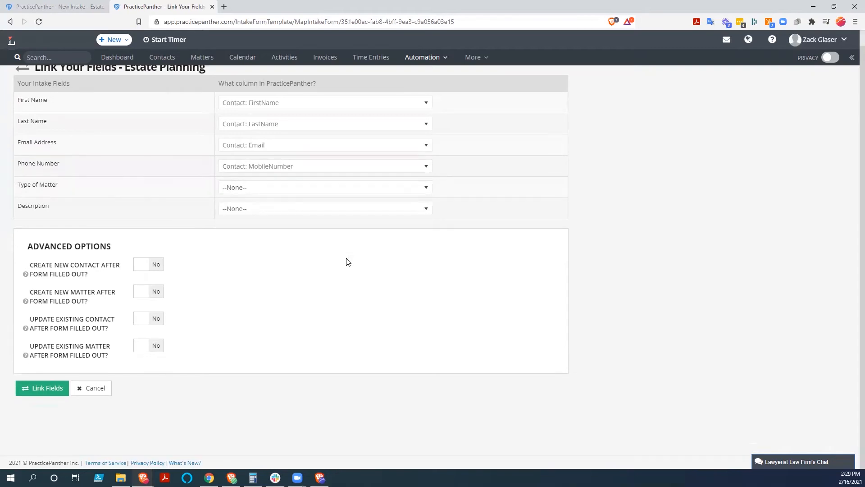
pyautogui.moveTo(654, 246)
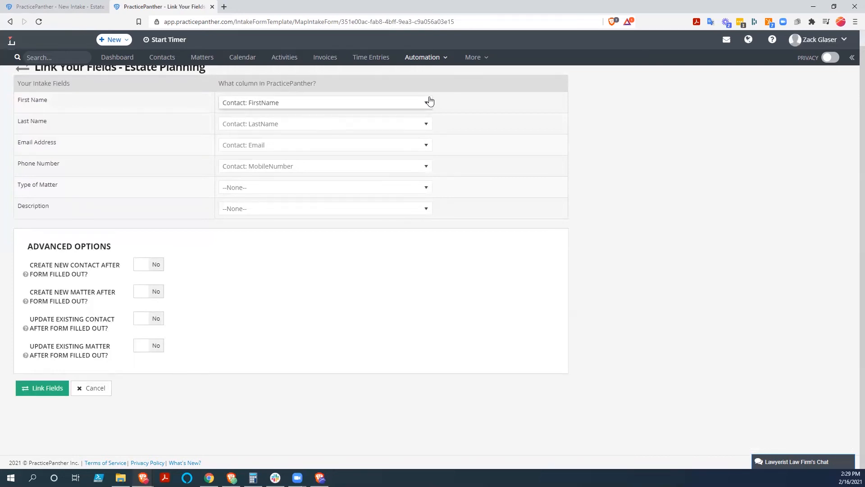
pyautogui.moveTo(256, 190)
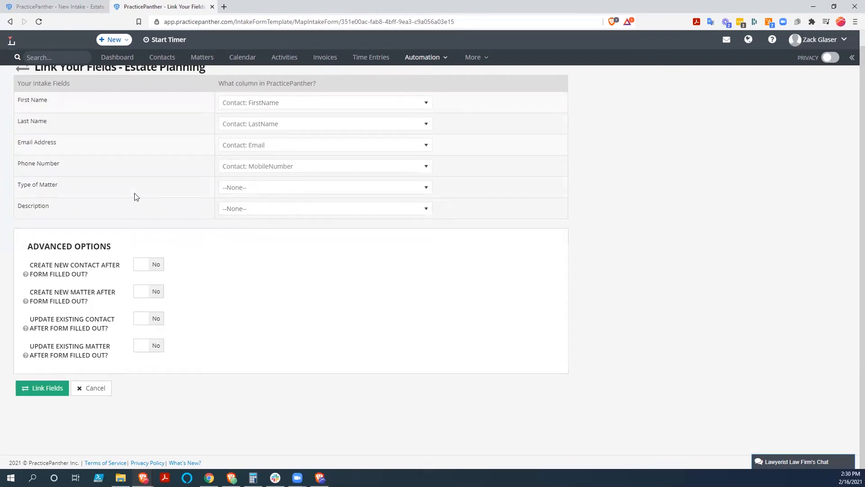
pyautogui.moveTo(140, 244)
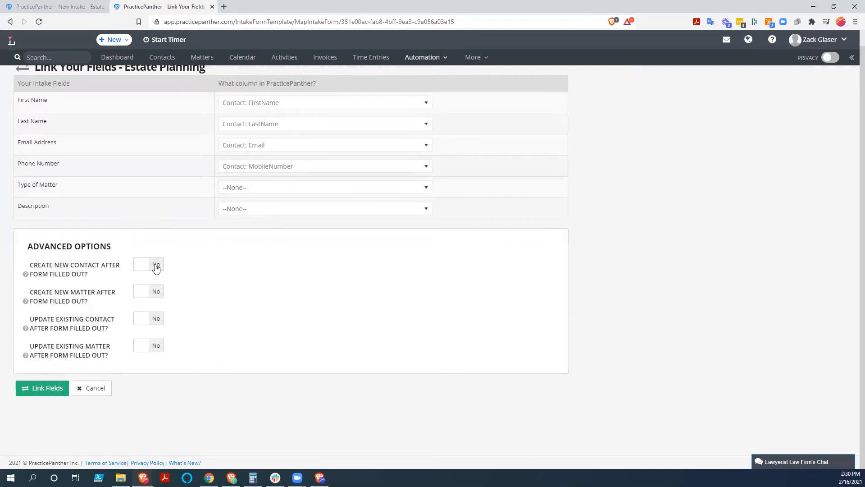
# Step: Enable creating contacts assigned to the current user and updating existing contacts, then save
pyautogui.click(147, 265)
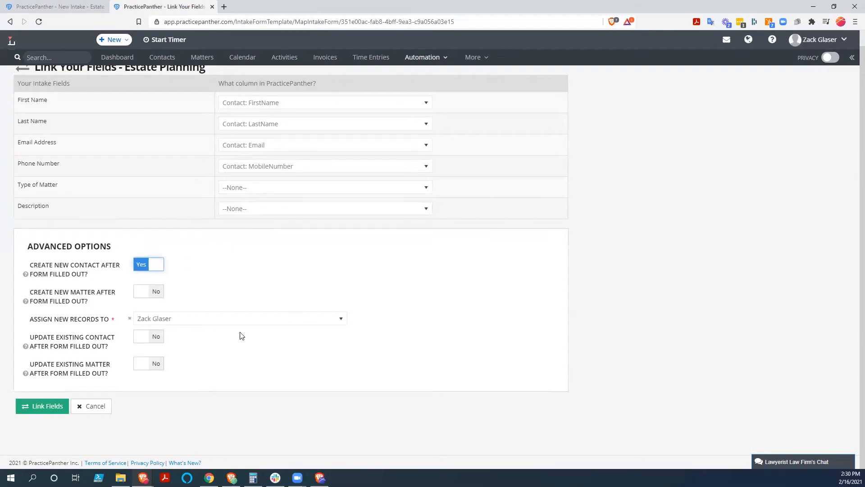
pyautogui.moveTo(175, 325)
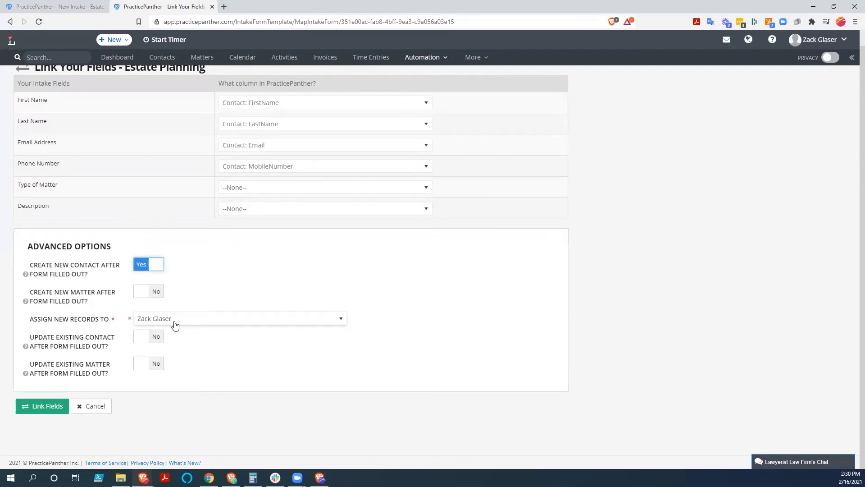
pyautogui.click(240, 317)
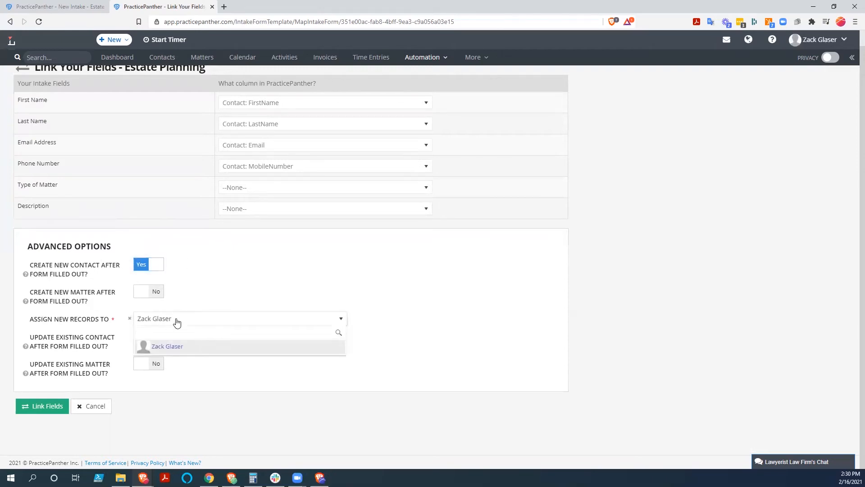
pyautogui.click(167, 346)
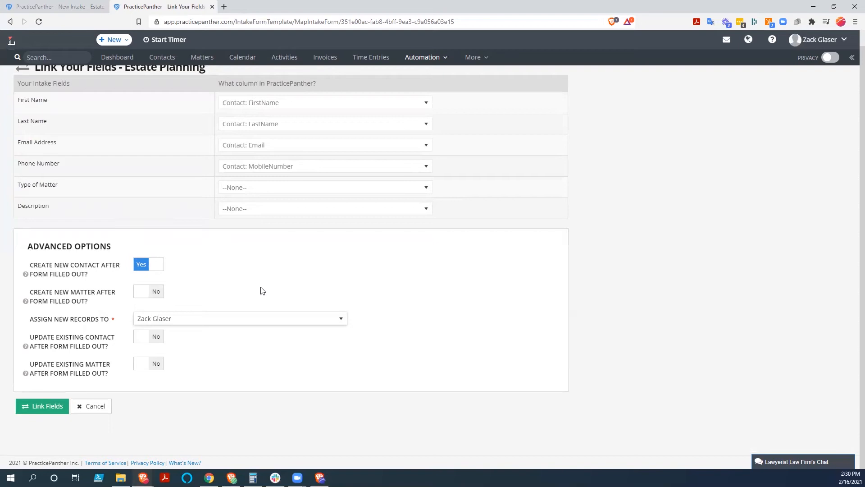
pyautogui.moveTo(159, 337)
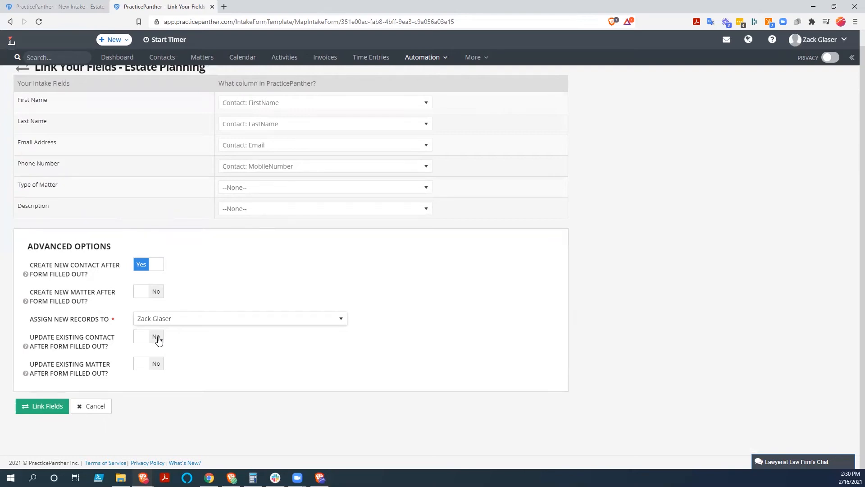
pyautogui.click(147, 336)
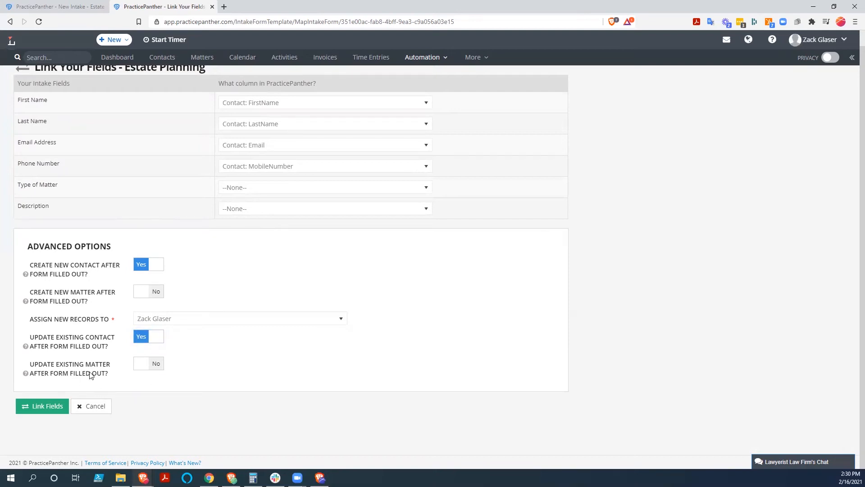
pyautogui.moveTo(200, 378)
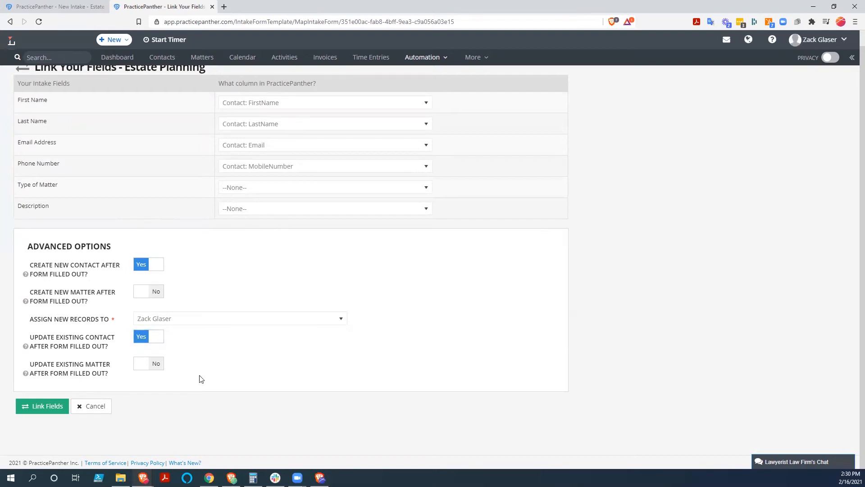
pyautogui.click(41, 405)
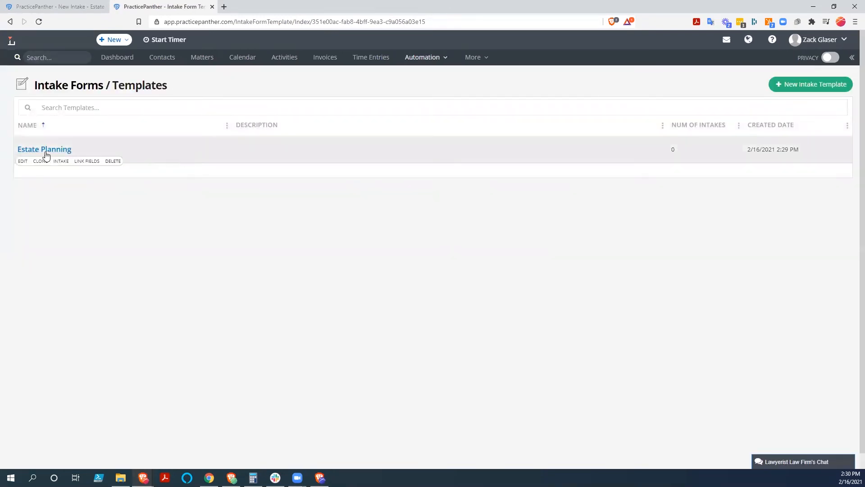
pyautogui.moveTo(44, 150)
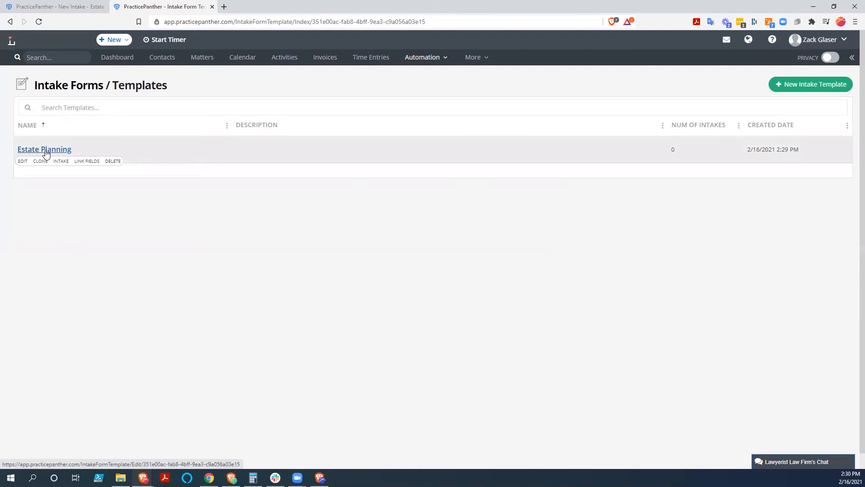
# Step: Open the Estate Planning template, scroll through its fields and Advanced Options, then cancel
pyautogui.click(44, 149)
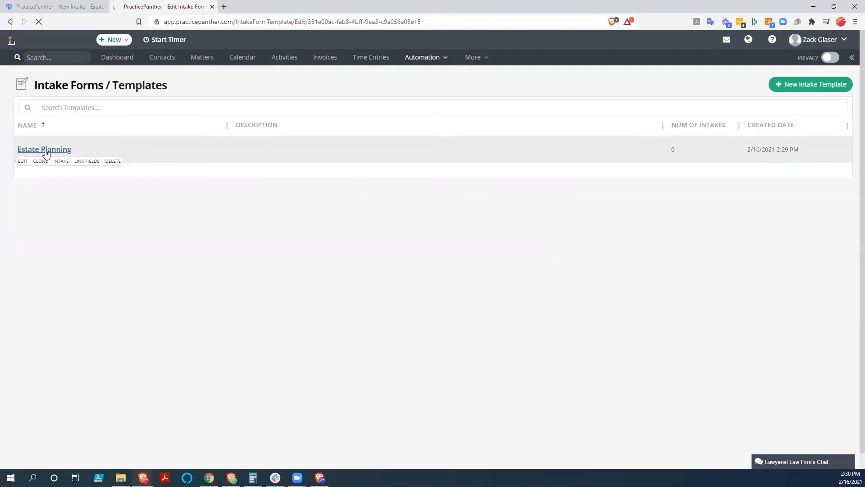
pyautogui.click(22, 161)
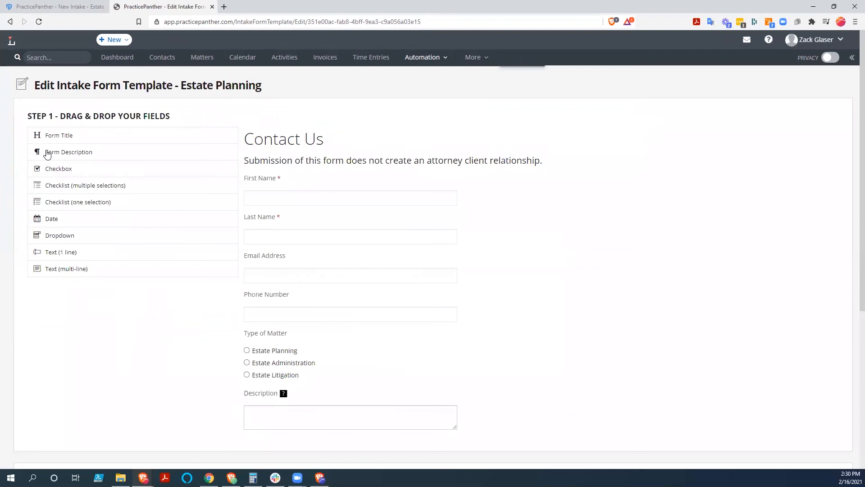
pyautogui.scroll(-3)
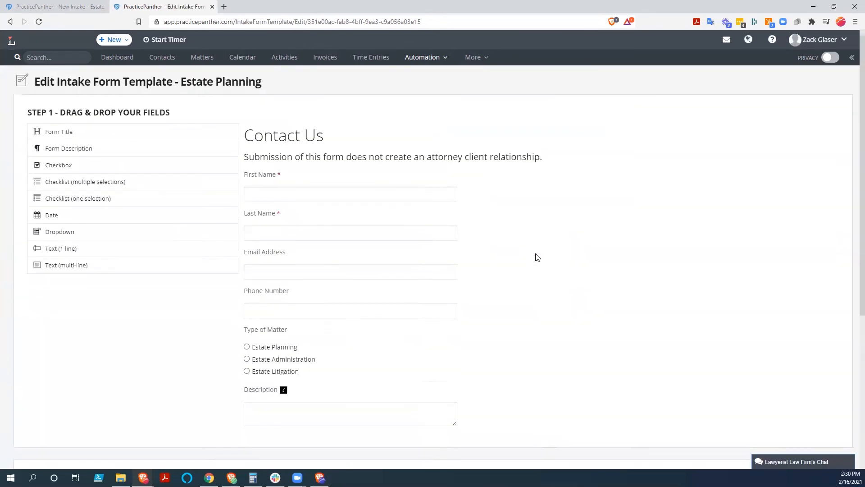
pyautogui.scroll(-3)
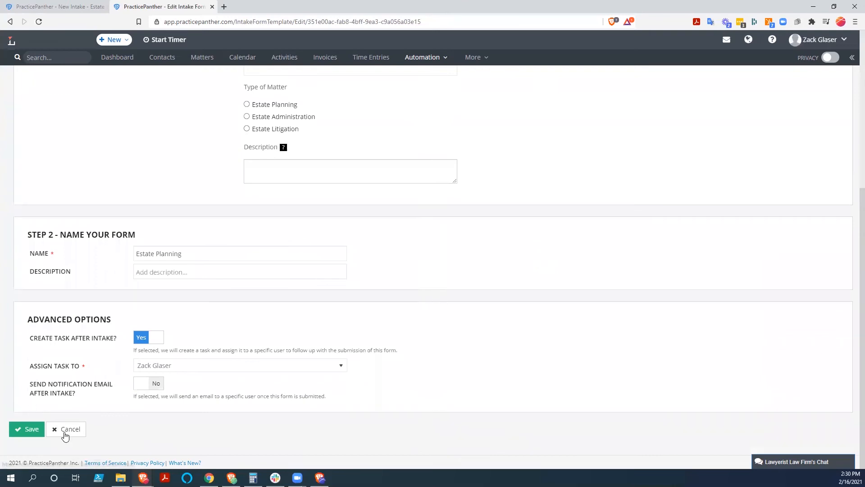
pyautogui.click(67, 429)
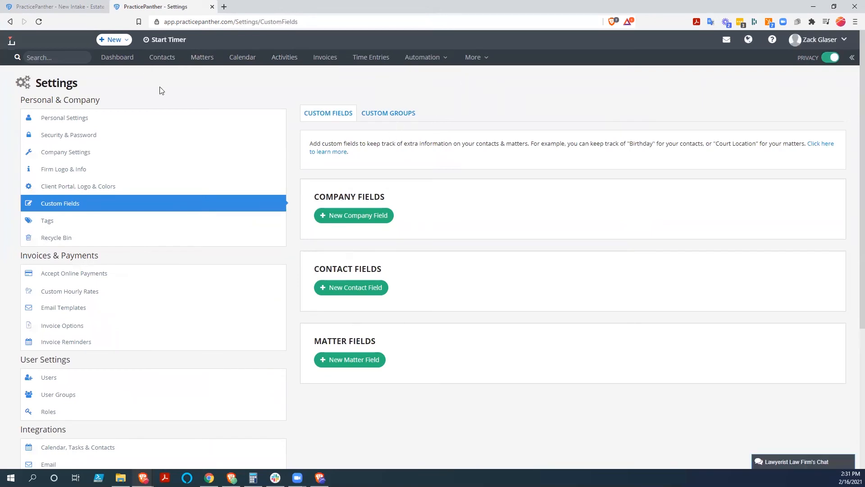
pyautogui.moveTo(117, 61)
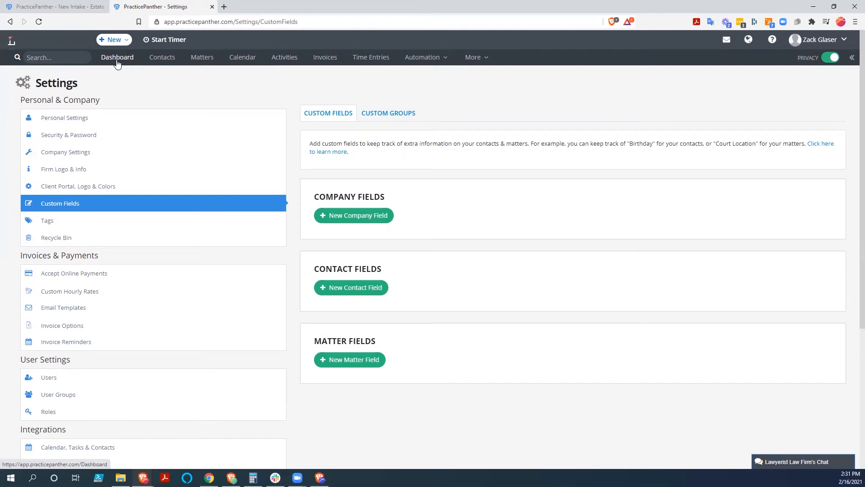
# Step: From the Dashboard, start a new client intake using the Estate Planning template
pyautogui.click(117, 56)
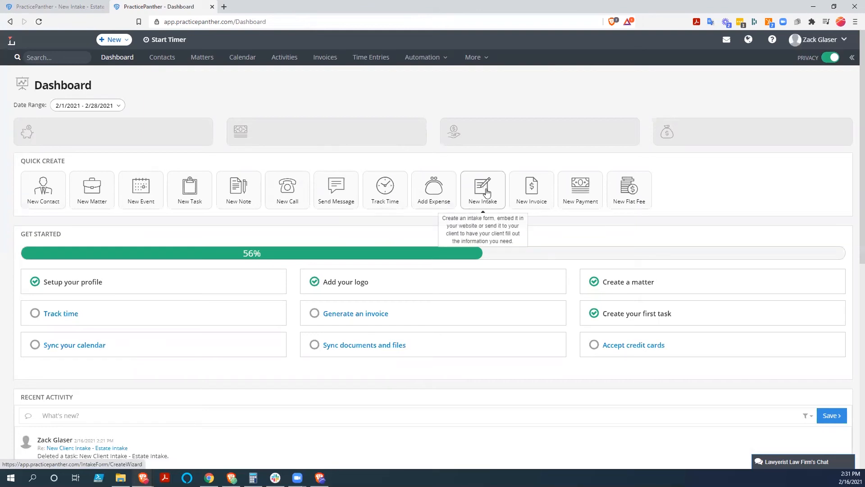
pyautogui.click(482, 190)
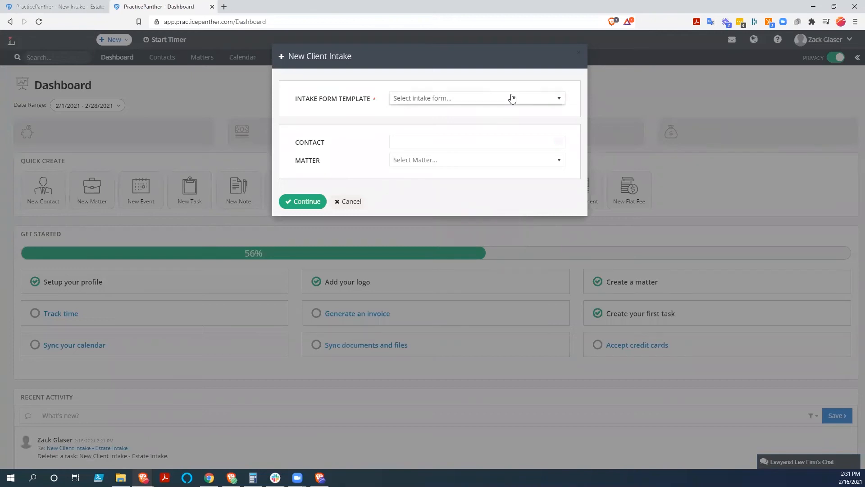
pyautogui.click(476, 97)
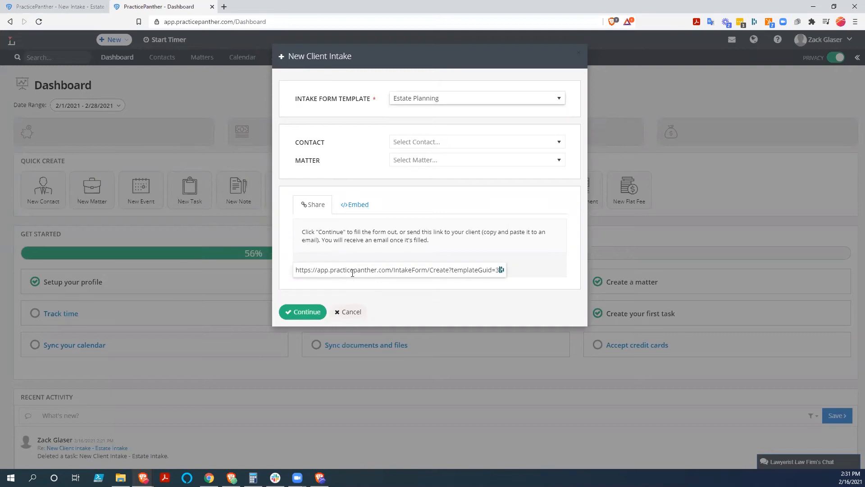
# Step: Review the form's shareable link and embed code, then continue to the form
pyautogui.click(354, 205)
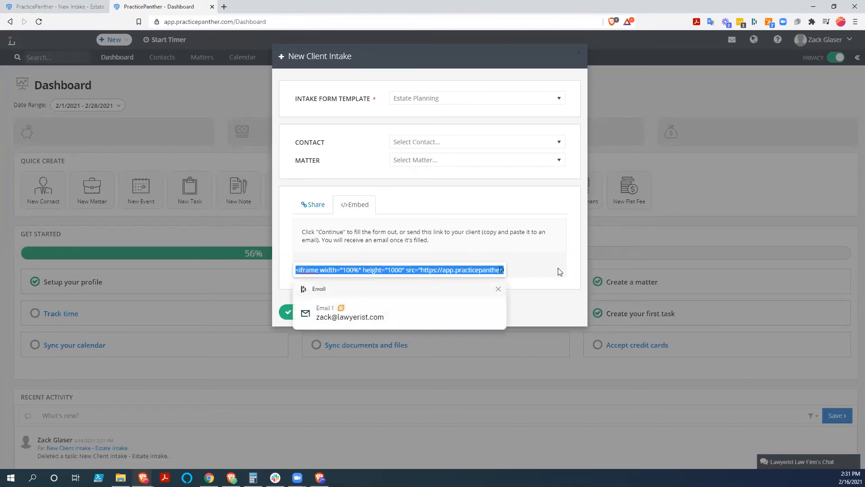
pyautogui.click(497, 289)
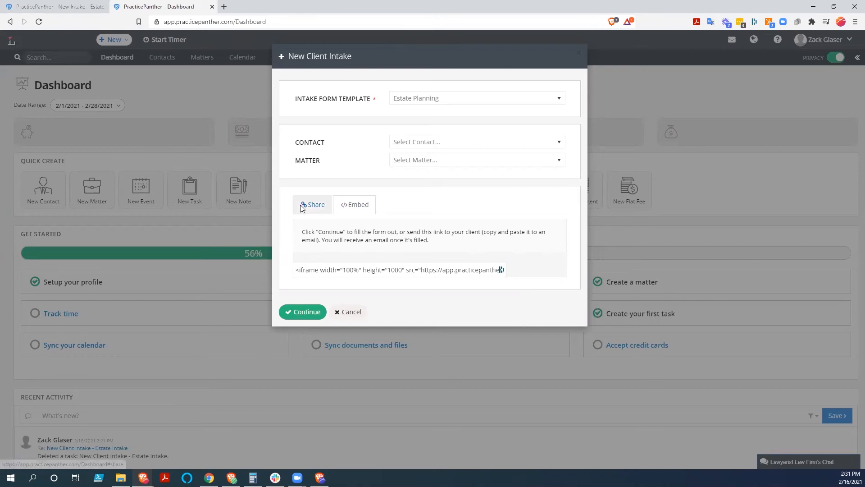
pyautogui.click(314, 205)
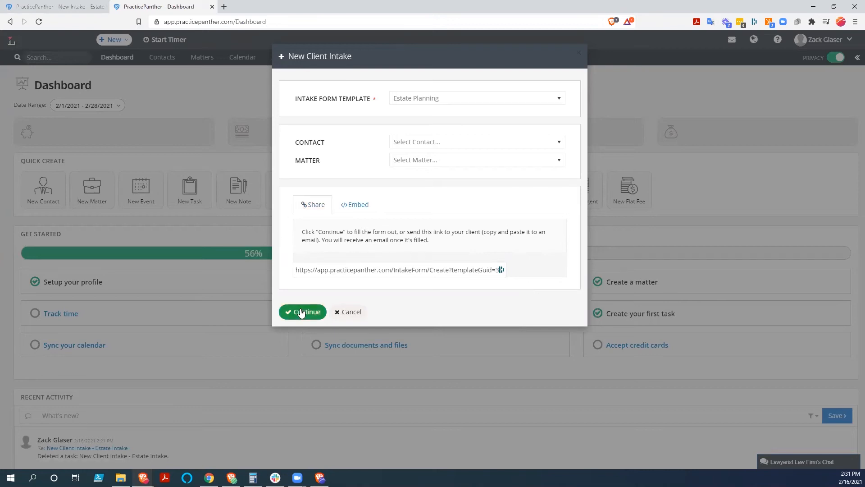
pyautogui.click(302, 312)
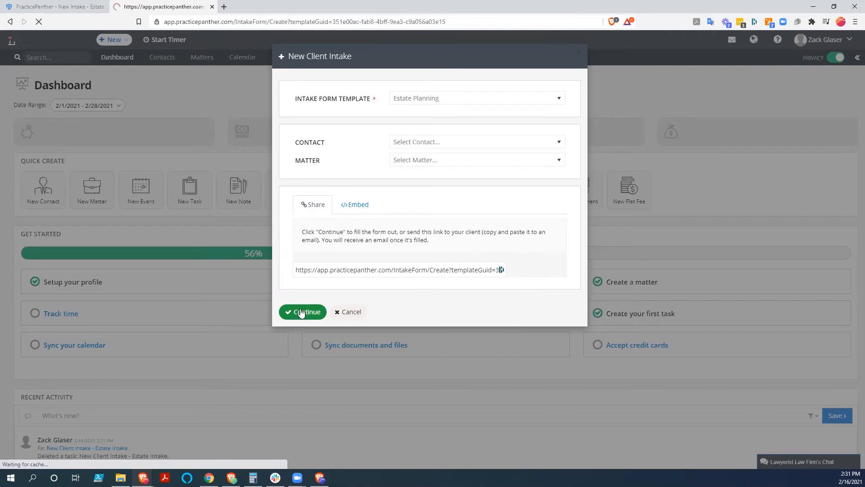
# Step: Enter Stan Laurel's name, email and phone number in the intake form
pyautogui.click(303, 311)
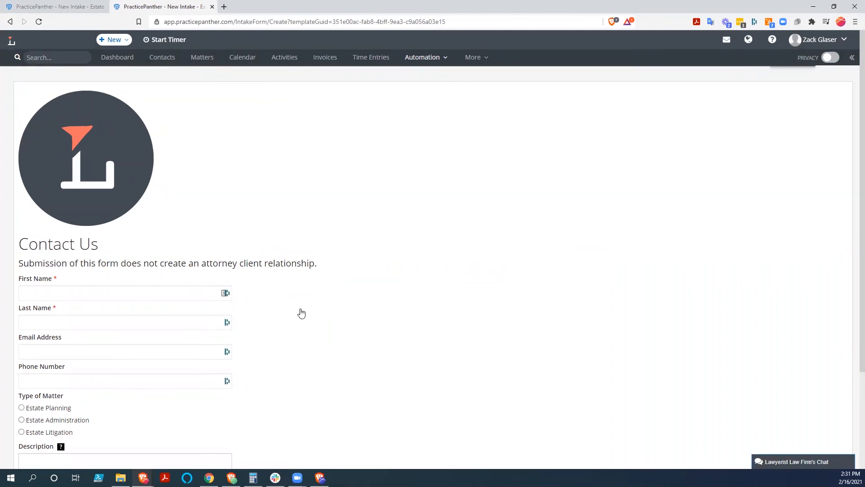
pyautogui.scroll(-3)
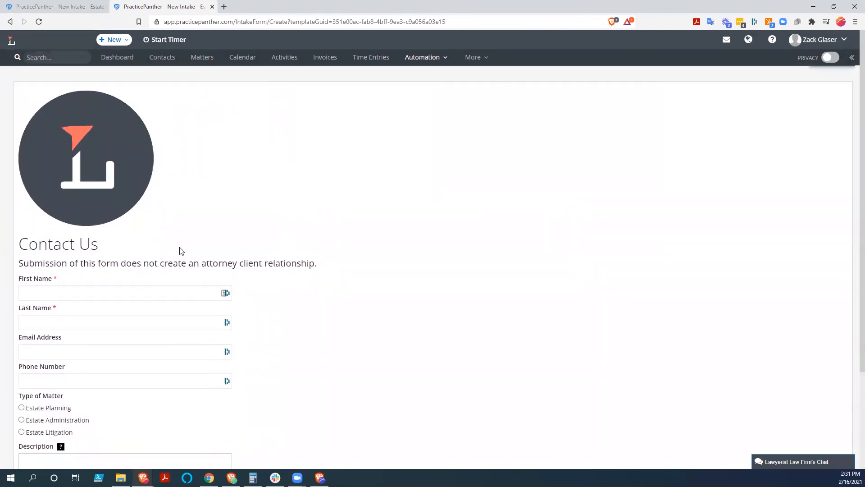
pyautogui.scroll(-3)
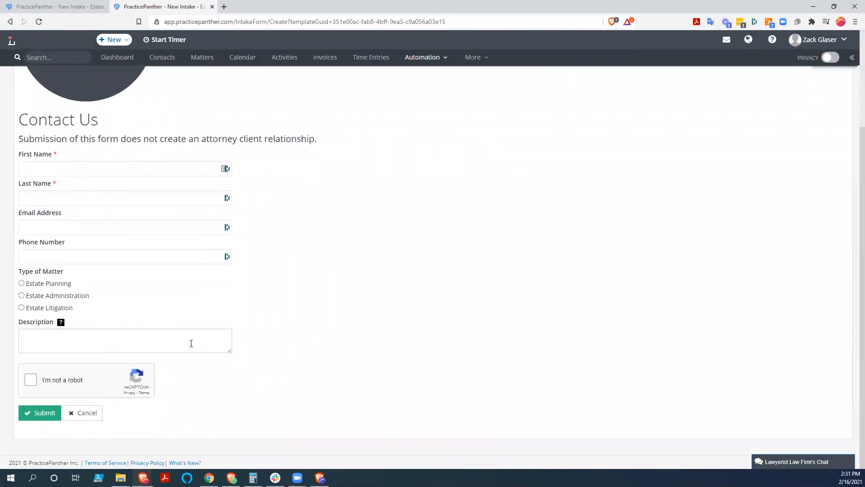
pyautogui.click(110, 168)
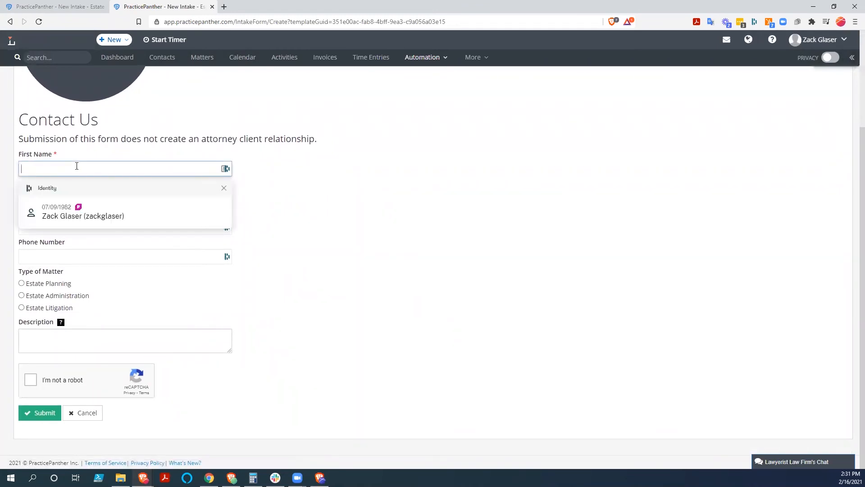
pyautogui.write('Laurel')
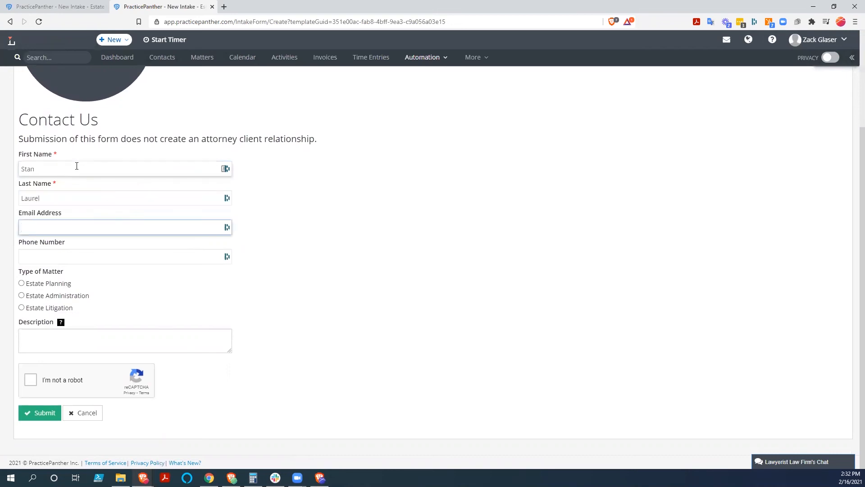
pyautogui.write('stan@examp')
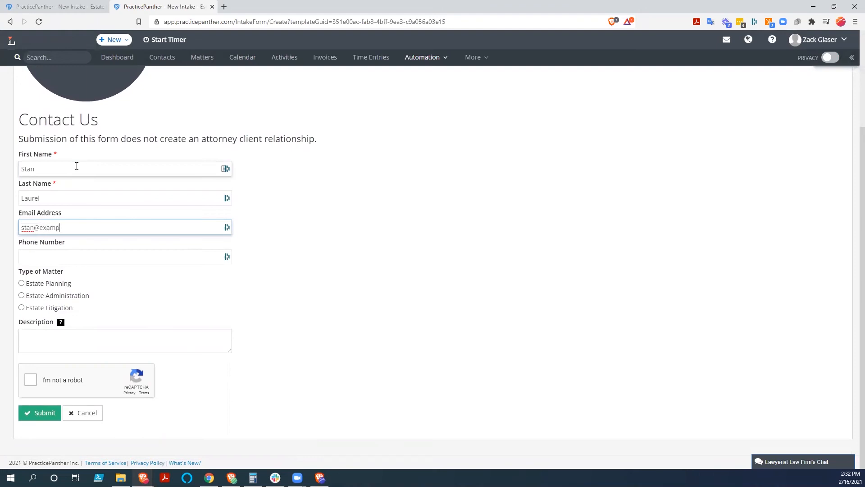
pyautogui.click(125, 255)
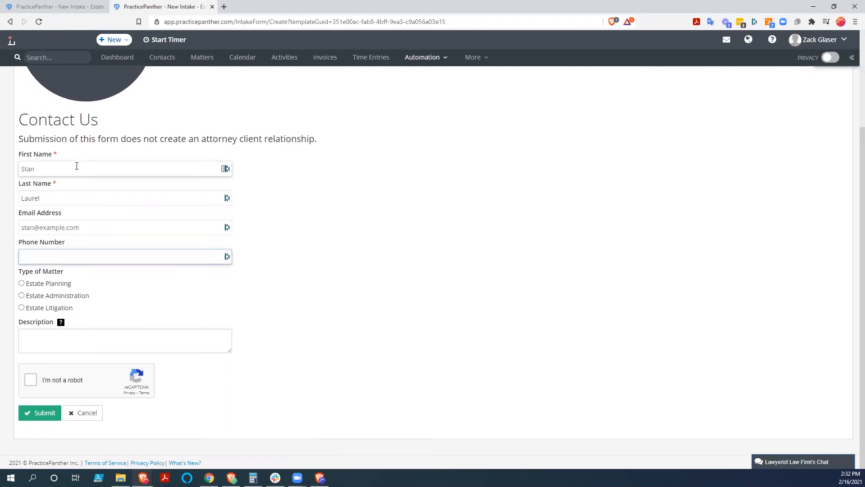
pyautogui.write('1-555-555-5555')
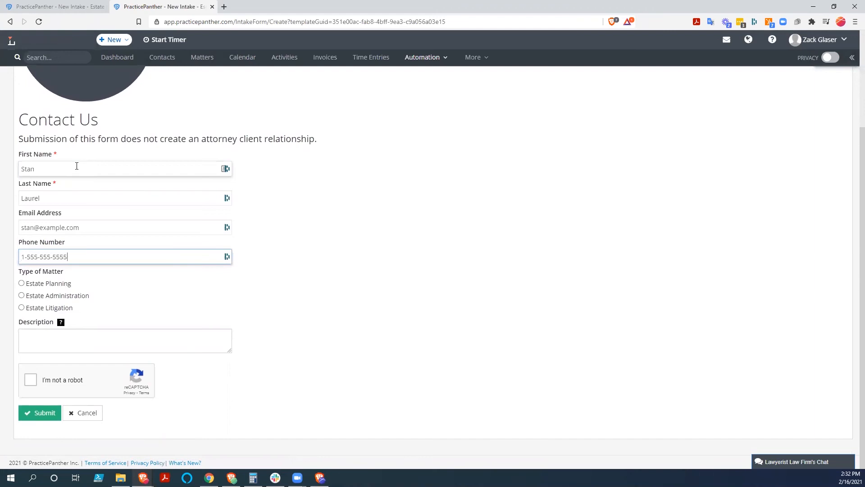
# Step: Choose Estate Litigation, write the inquiry message, pass reCAPTCHA and submit
pyautogui.click(21, 283)
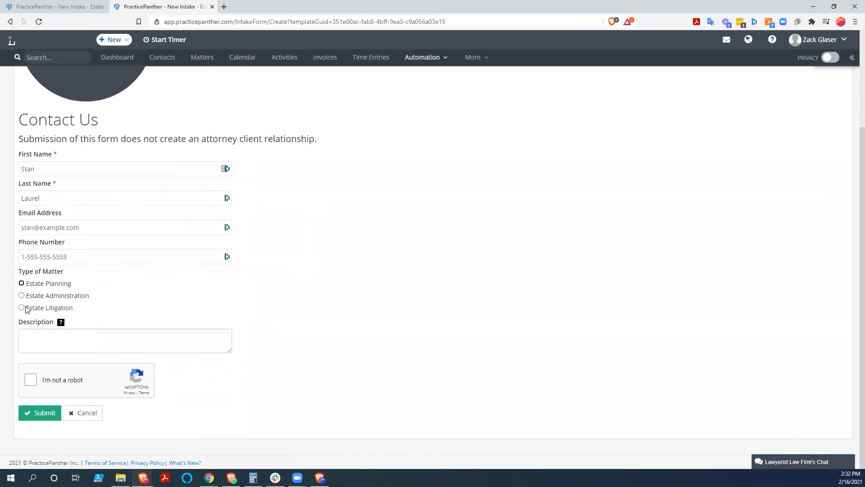
pyautogui.click(22, 307)
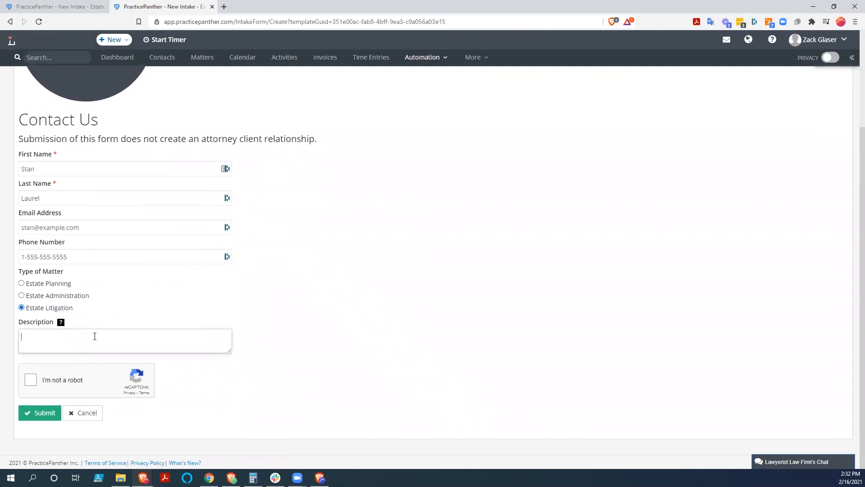
pyautogui.write('I want to sue my b')
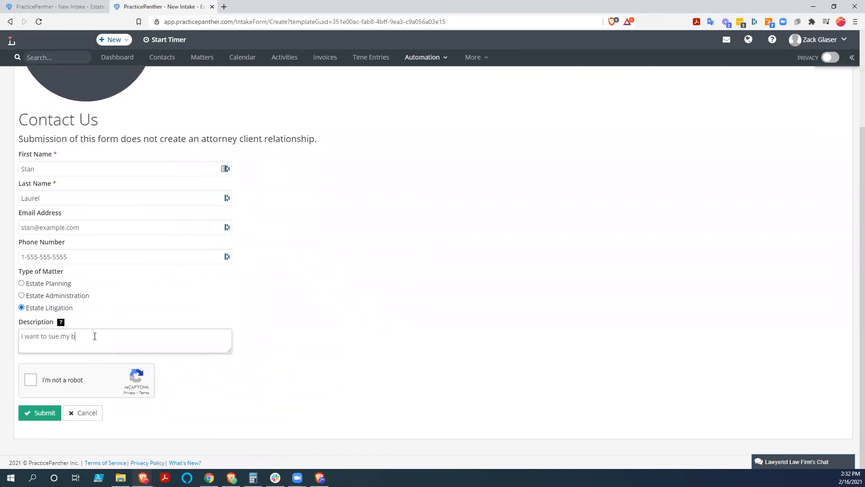
pyautogui.write('rother')
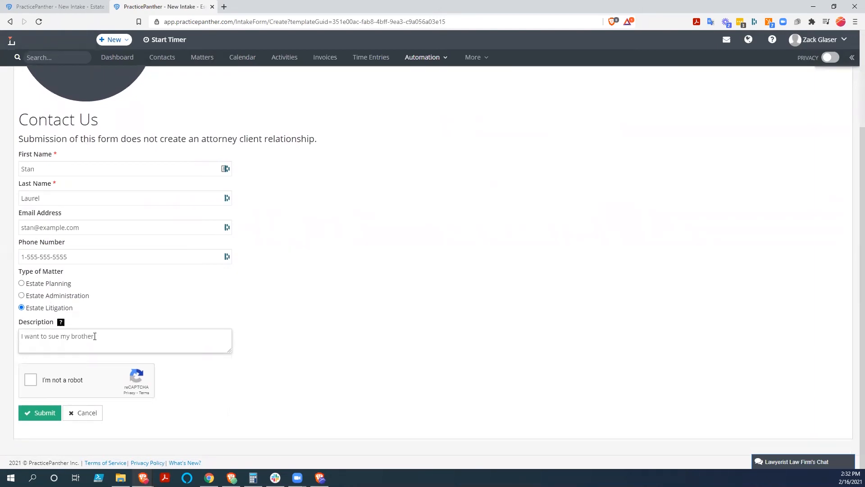
pyautogui.write('.')
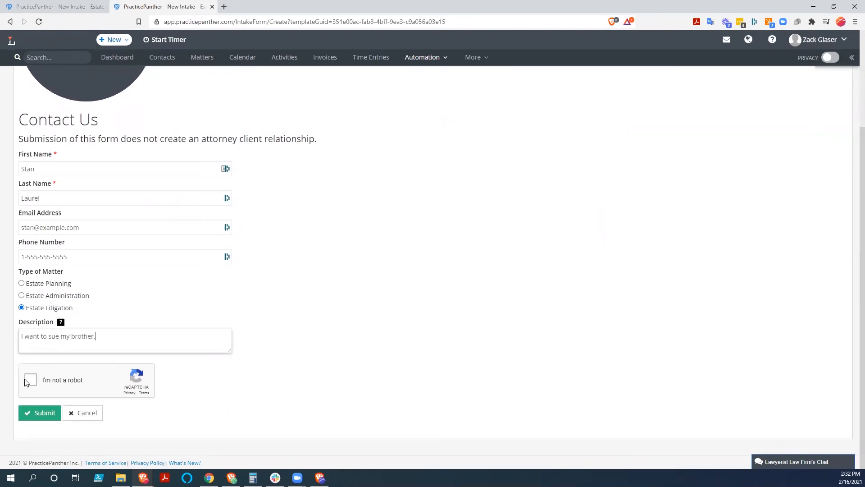
pyautogui.click(29, 379)
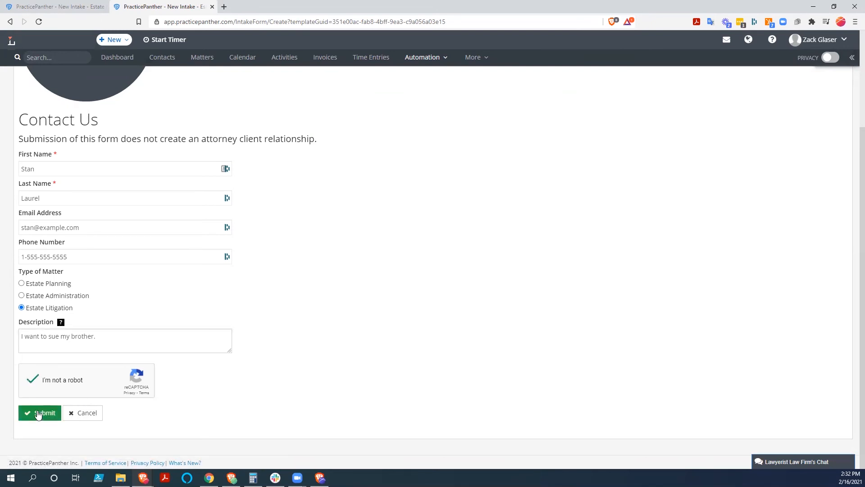
pyautogui.click(39, 413)
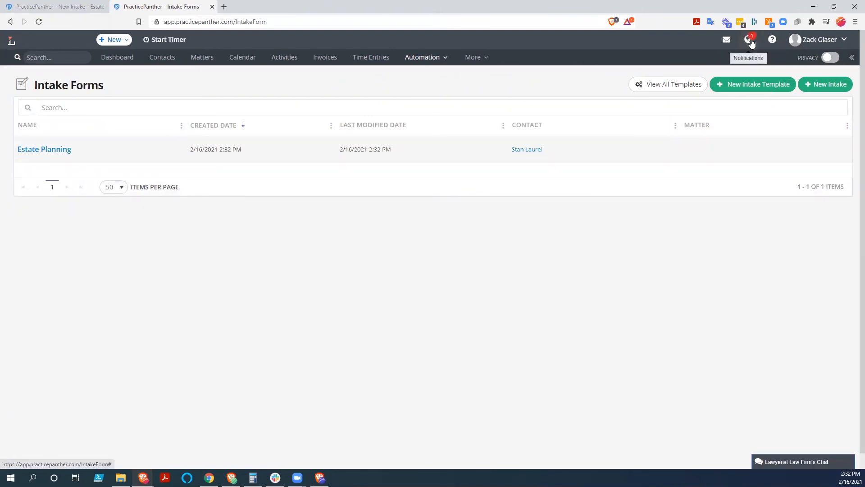
# Step: Open the 'New client intake - Estate Planning' notification, then go to Activities
pyautogui.click(749, 40)
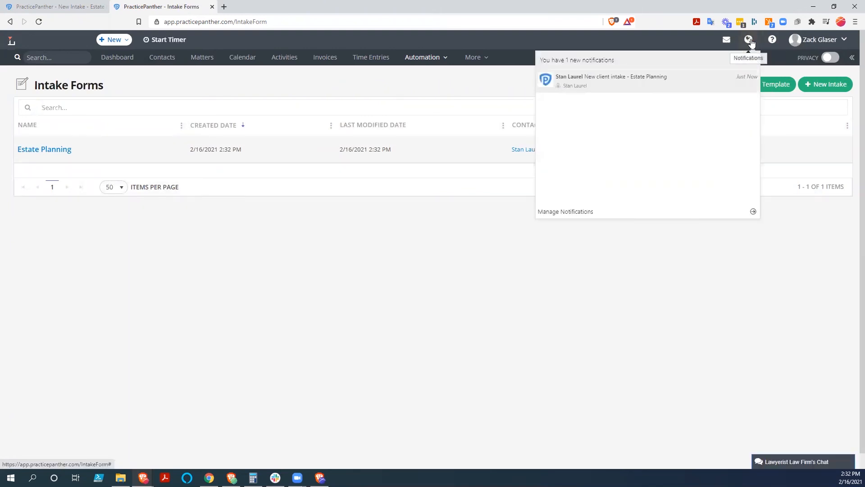
pyautogui.click(749, 40)
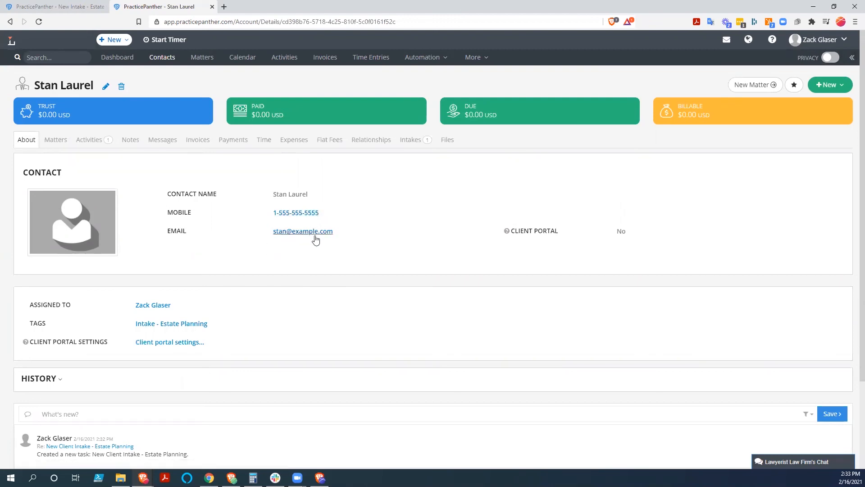
pyautogui.moveTo(127, 176)
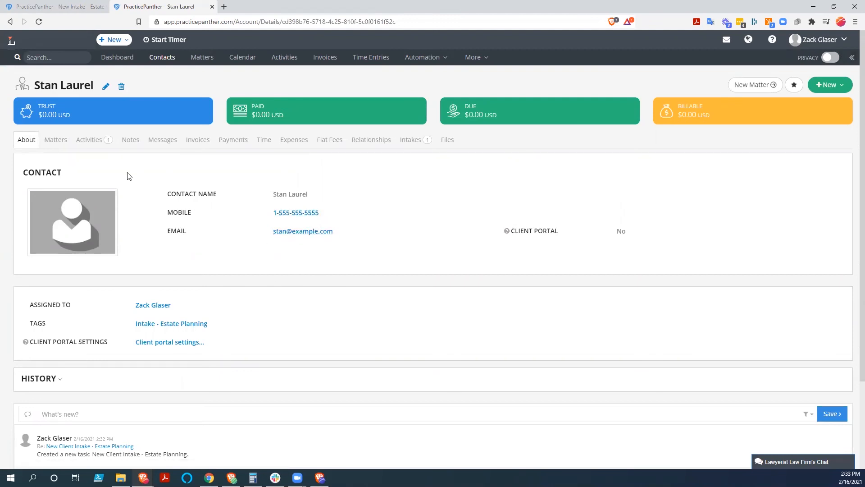
pyautogui.moveTo(160, 77)
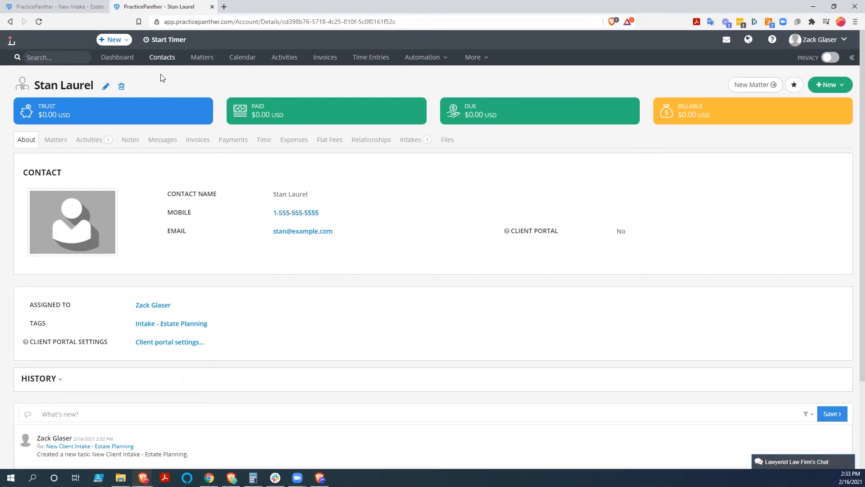
pyautogui.click(284, 57)
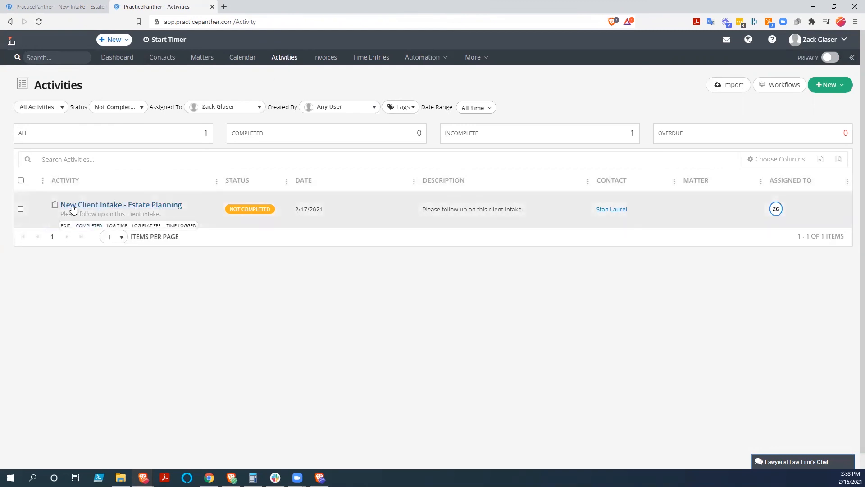
pyautogui.moveTo(391, 222)
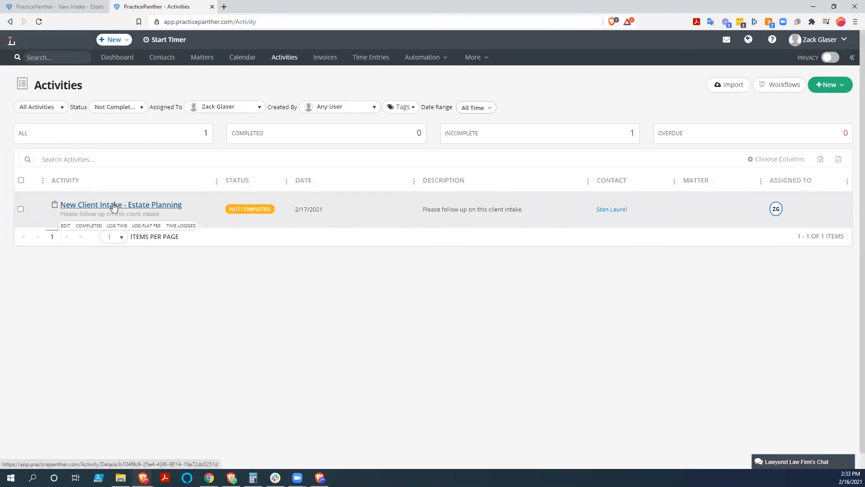
# Step: Open the New Client Intake - Estate Planning task and view its linked intake form
pyautogui.click(121, 205)
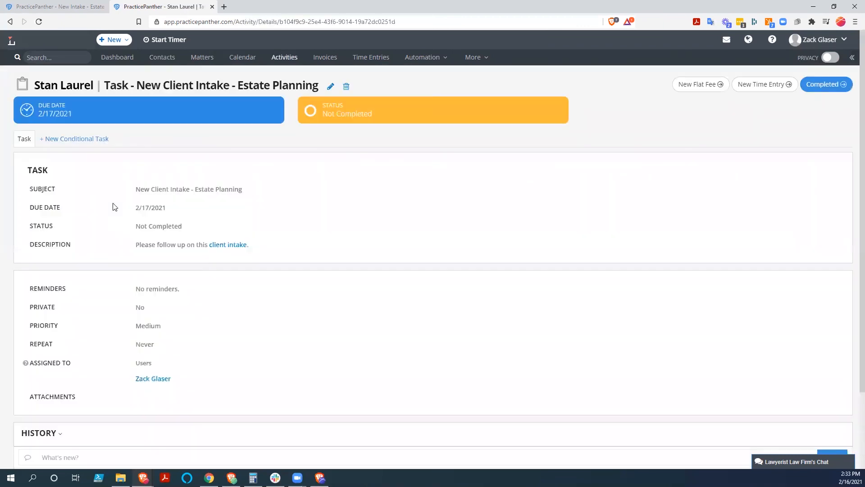
pyautogui.moveTo(110, 231)
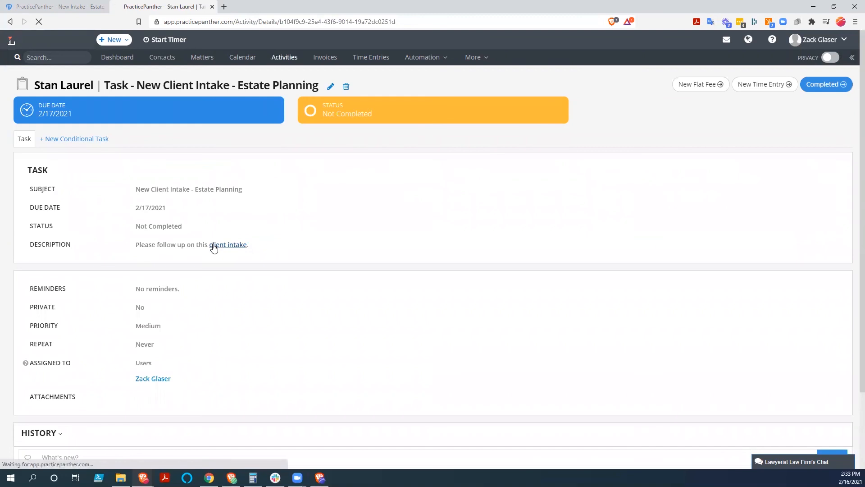
pyautogui.click(227, 244)
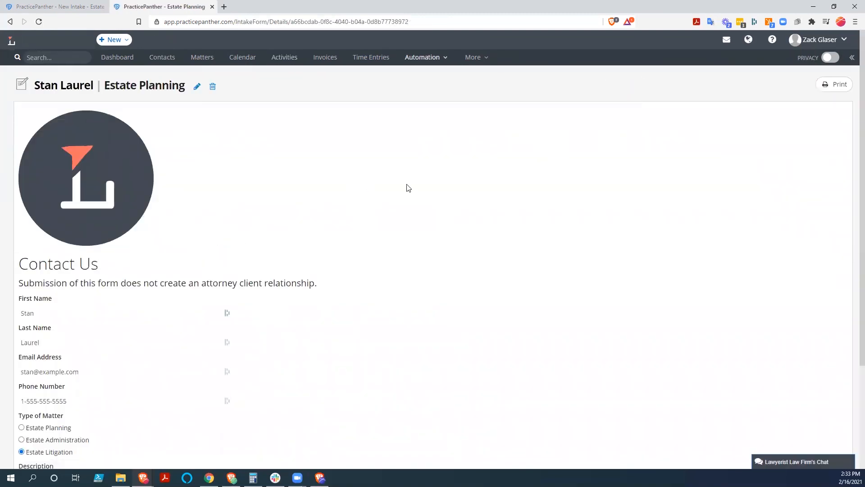
pyautogui.scroll(-3)
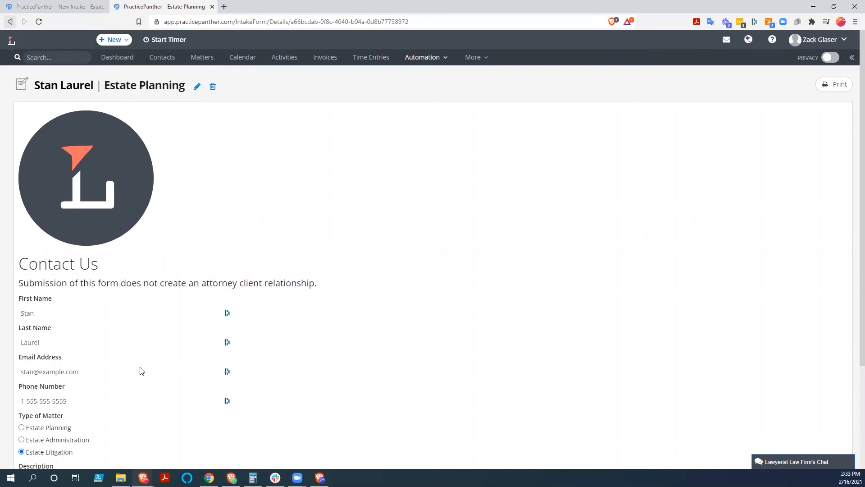
pyautogui.scroll(-3)
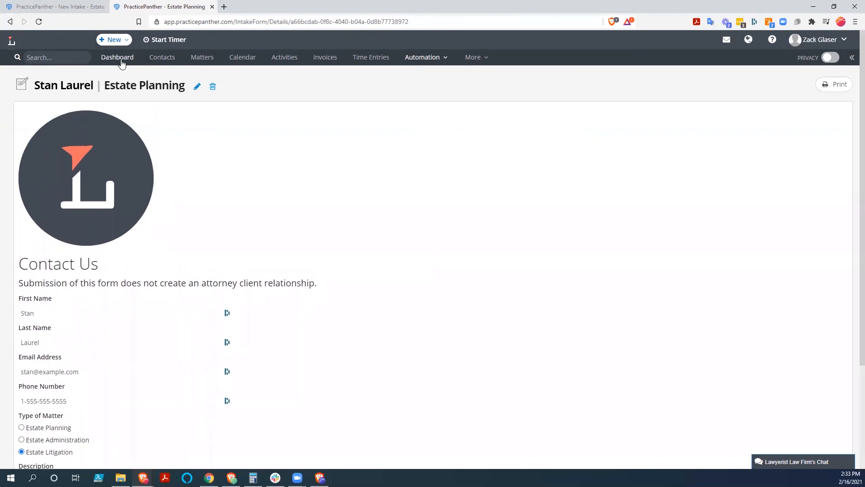
pyautogui.click(118, 57)
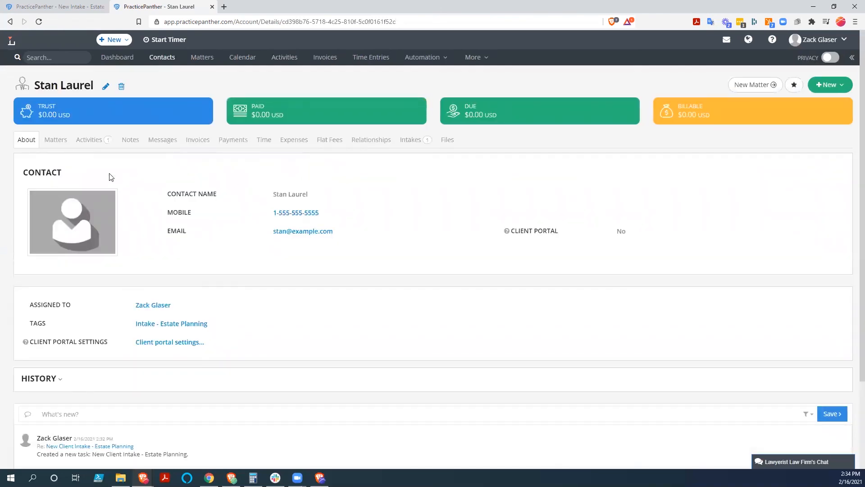
# Step: Check Stan Laurel's Intakes and Activities tabs and reopen the Estate Planning follow-up task
pyautogui.scroll(-3)
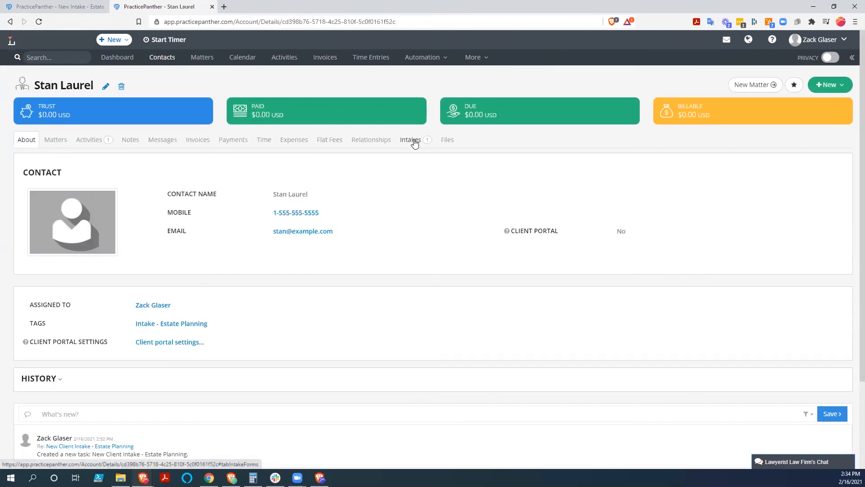
pyautogui.click(410, 139)
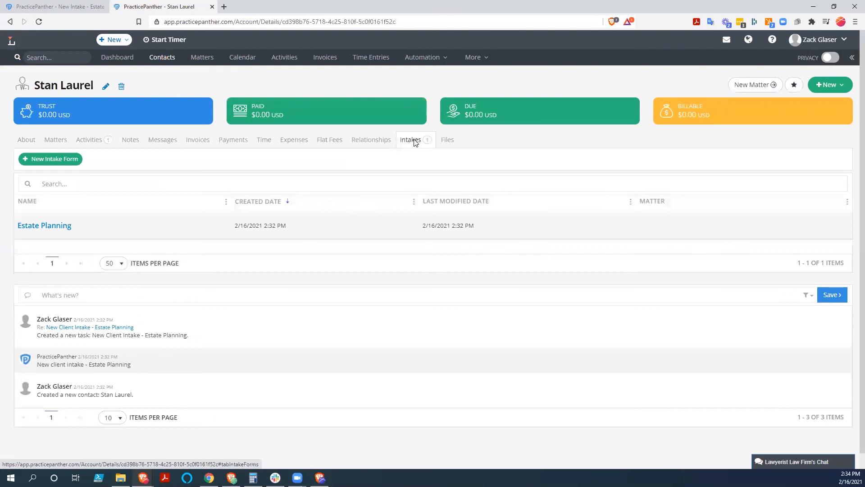
pyautogui.moveTo(90, 327)
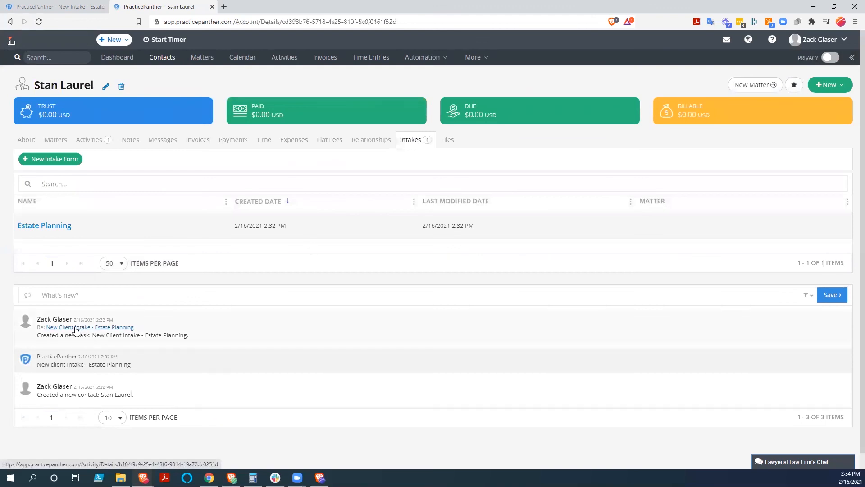
pyautogui.click(90, 327)
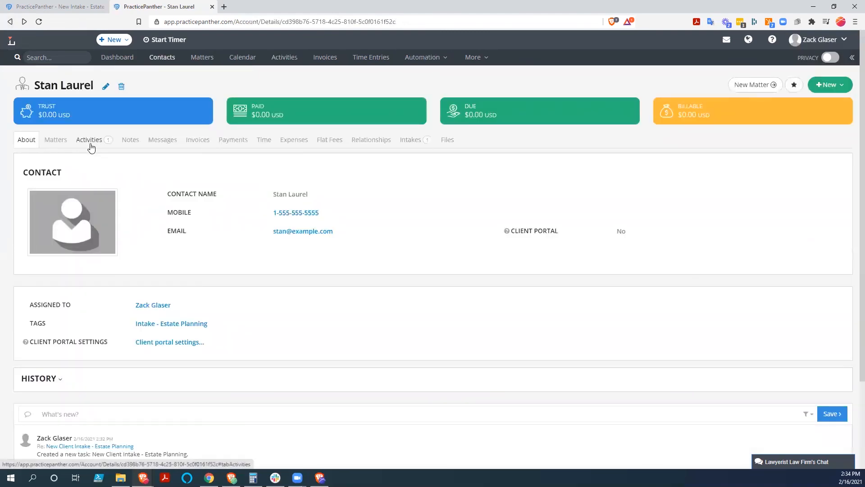
pyautogui.click(89, 139)
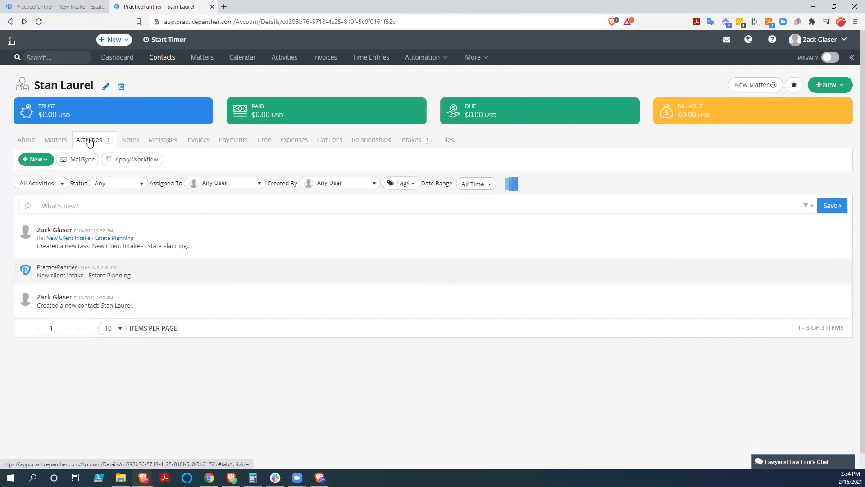
pyautogui.click(89, 140)
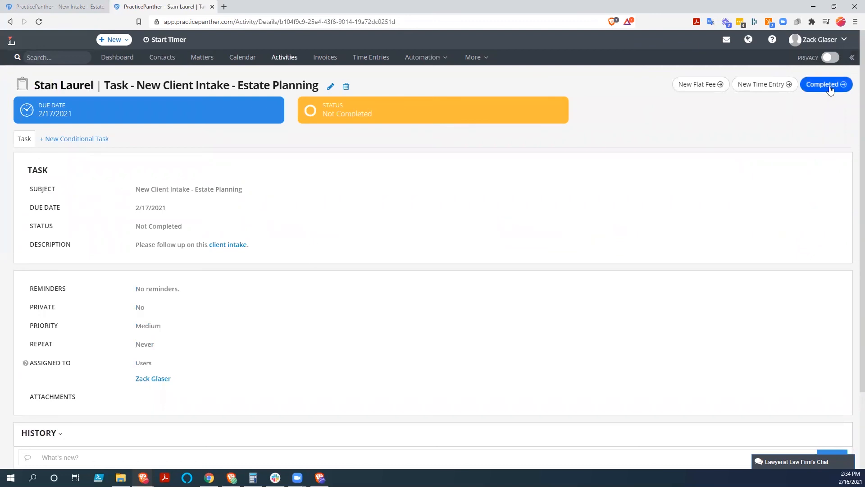
# Step: Mark the New Client Intake - Estate Planning task as Completed
pyautogui.click(824, 84)
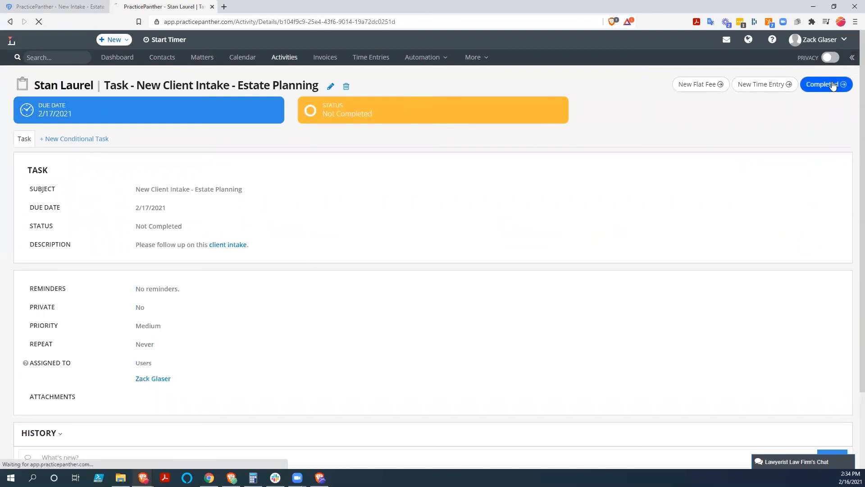
pyautogui.click(823, 84)
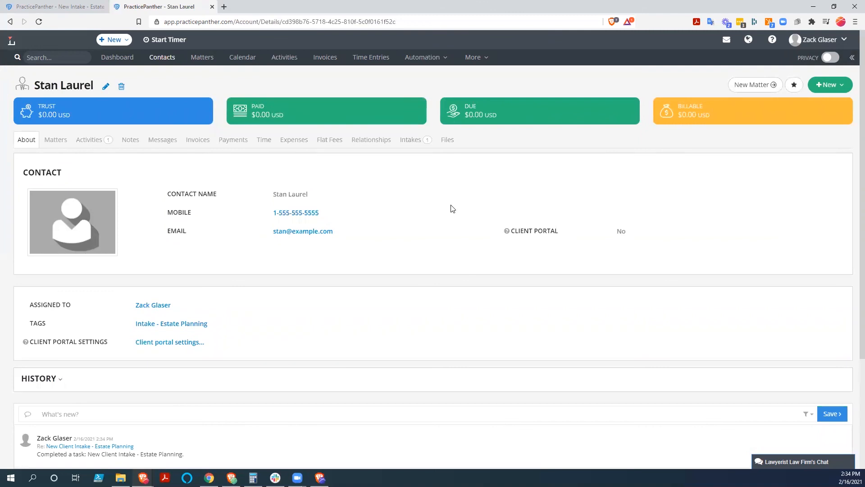
pyautogui.scroll(-3)
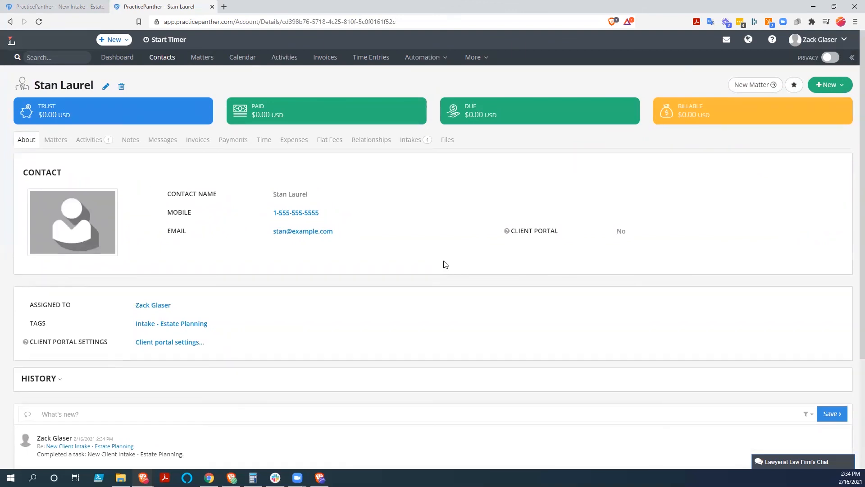
pyautogui.moveTo(116, 57)
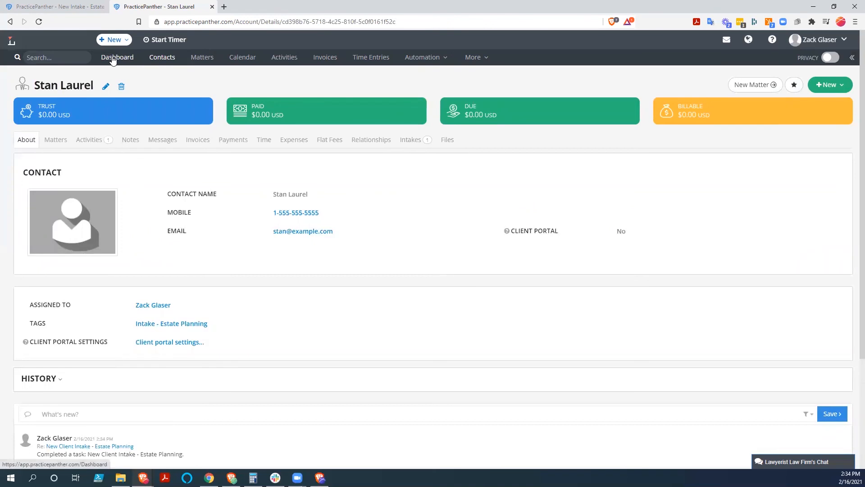
# Step: Return to the Dashboard and open the Automation dropdown
pyautogui.click(116, 56)
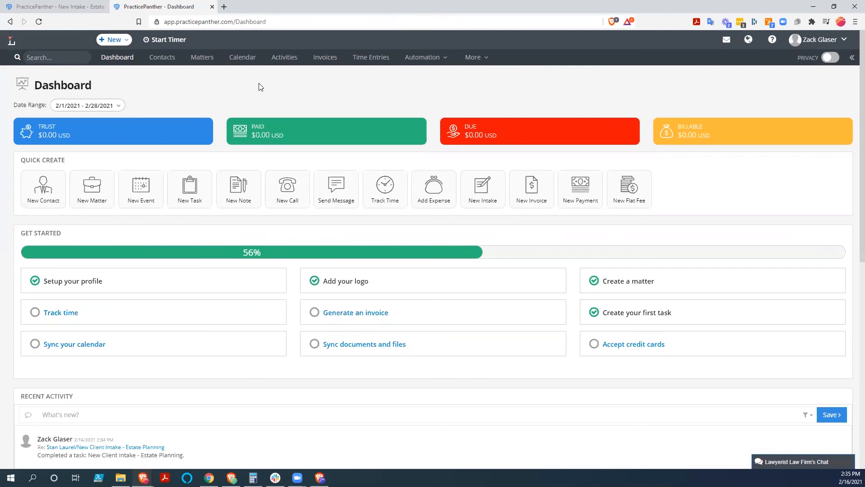
pyautogui.click(422, 57)
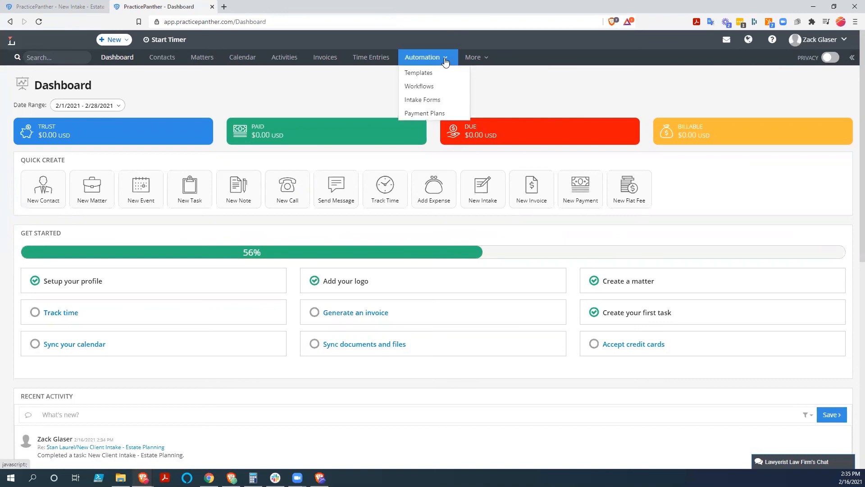